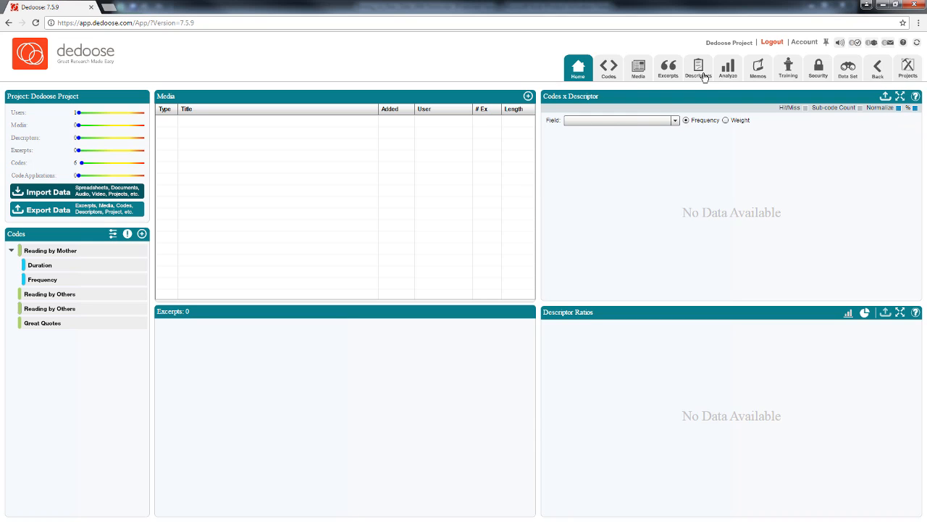
Step: Switch to the project's Descriptors workspace, currently empty of descriptor sets
left_click(699, 68)
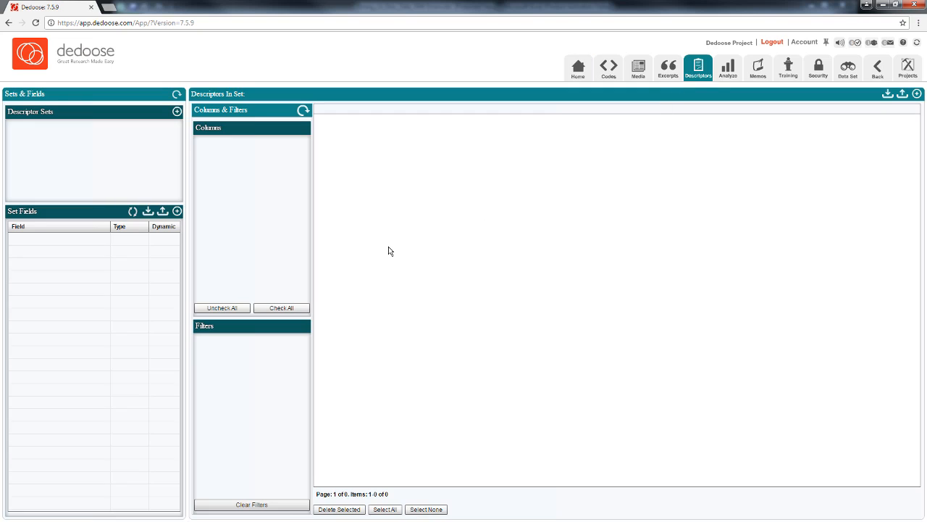
mouse_move(229, 186)
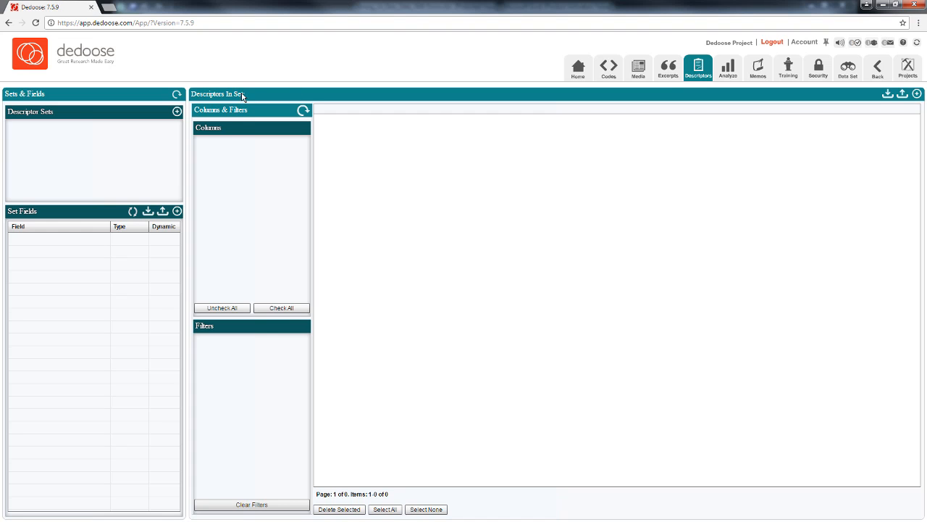
Step: Create an empty descriptor set titled 'New Set'
left_click(177, 112)
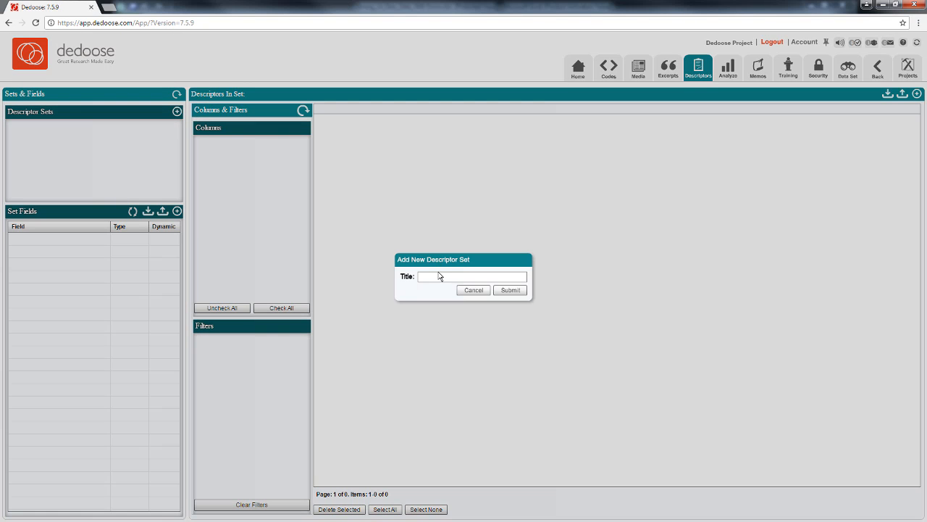
type("New Set")
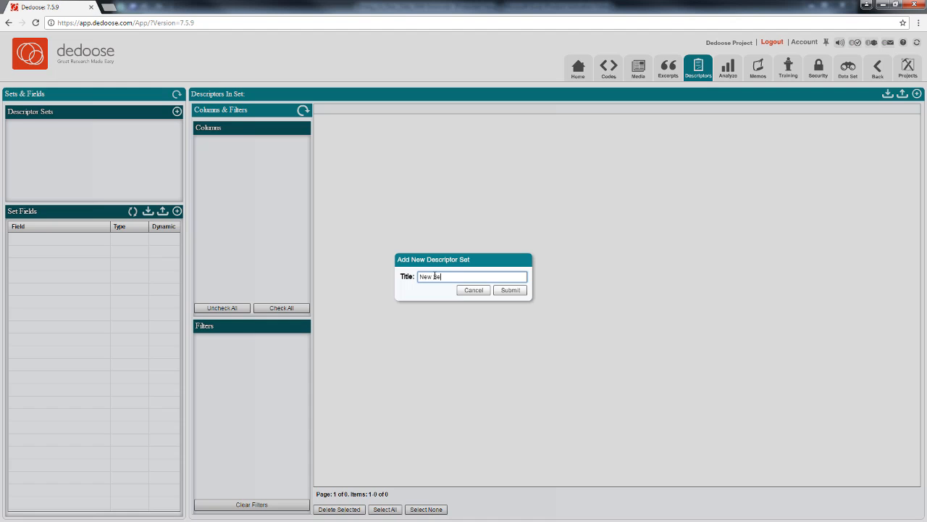
left_click(510, 290)
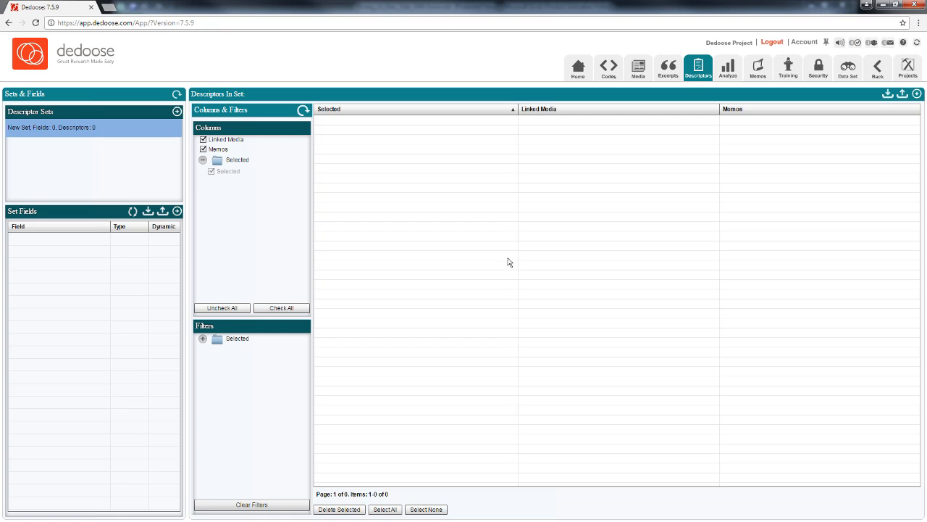
mouse_move(191, 221)
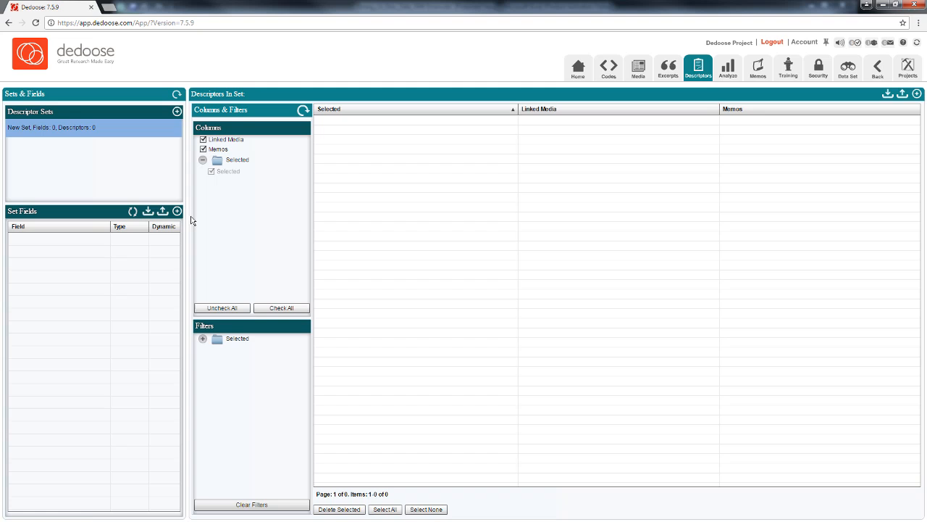
mouse_move(195, 220)
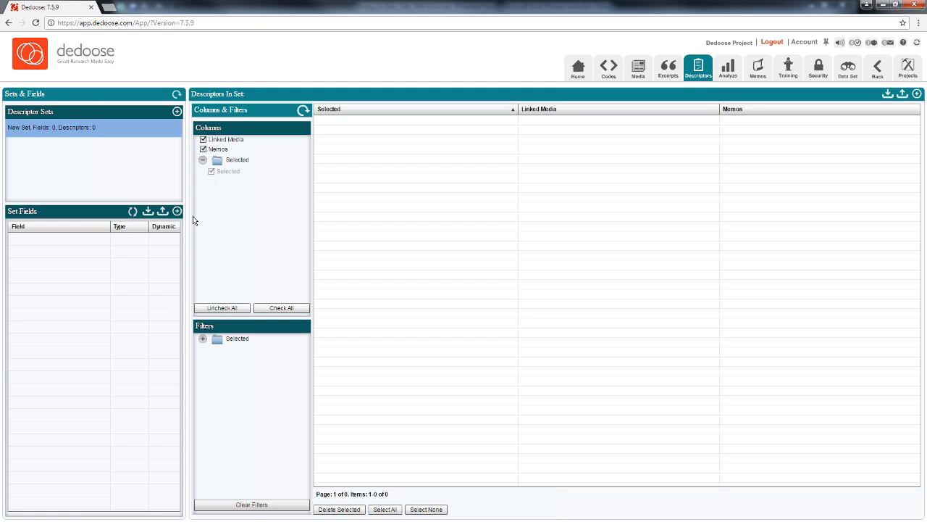
mouse_move(188, 220)
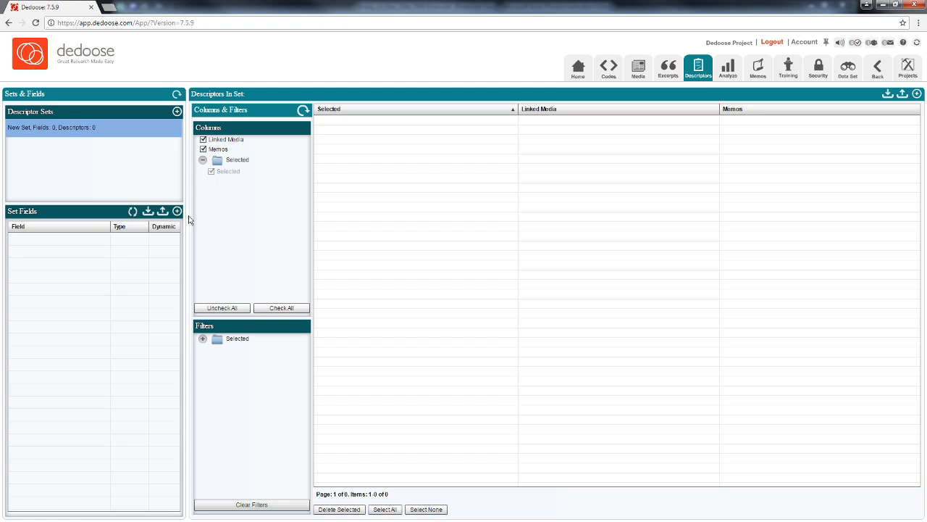
mouse_move(179, 214)
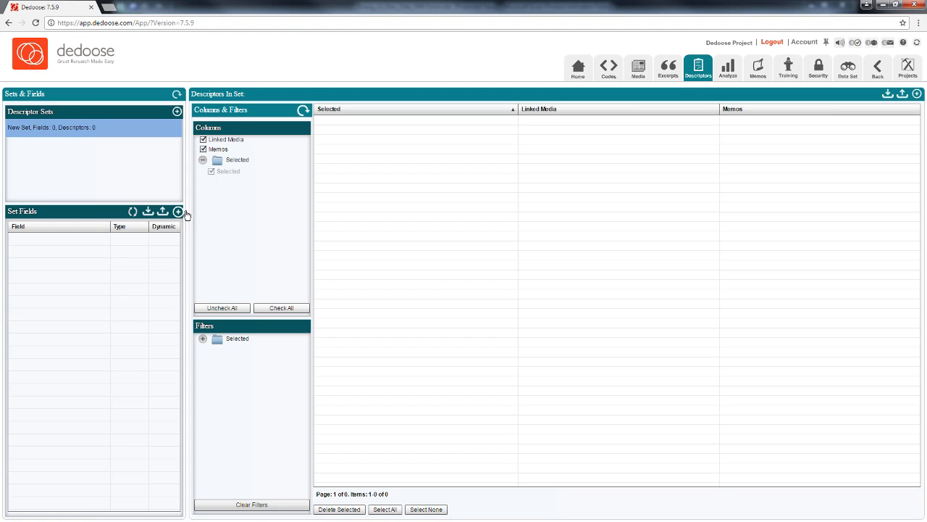
Step: Add a field named 'ID' of type Number to New Set
left_click(177, 211)
type("ID")
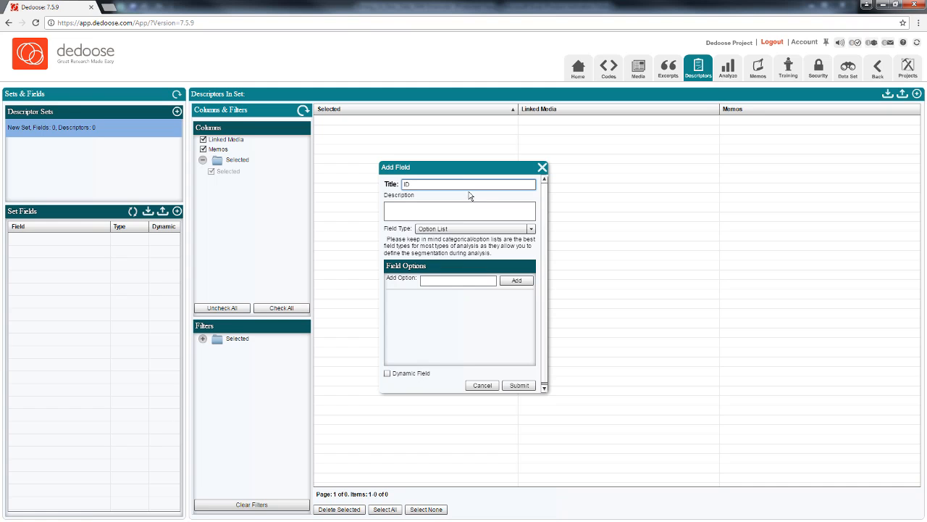
left_click(475, 228)
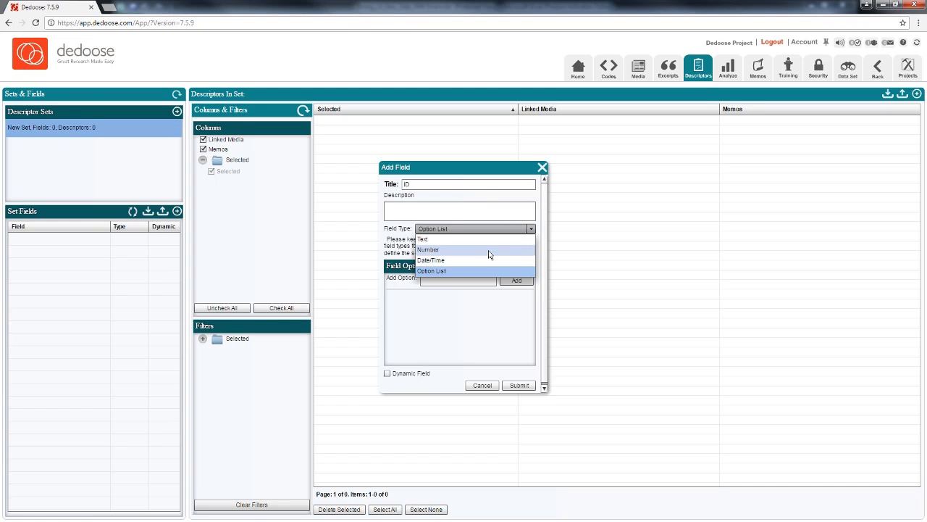
left_click(429, 249)
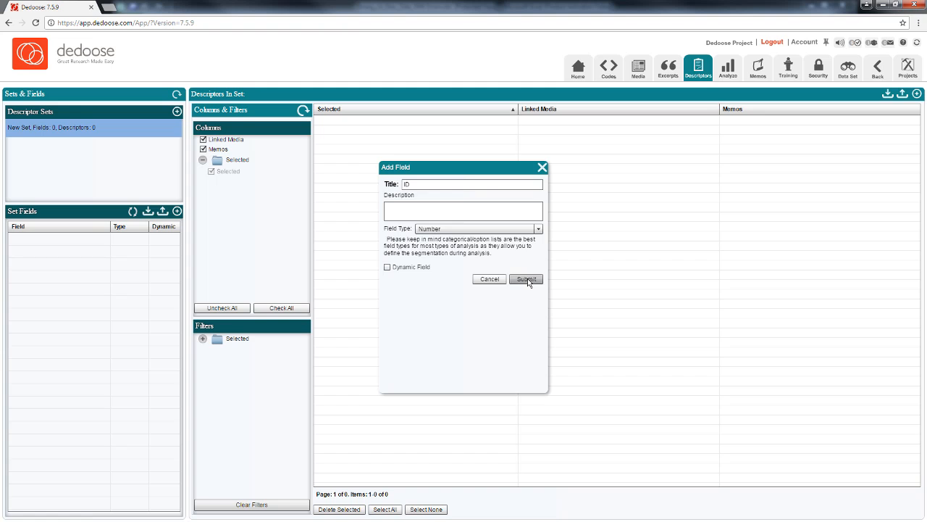
left_click(525, 278)
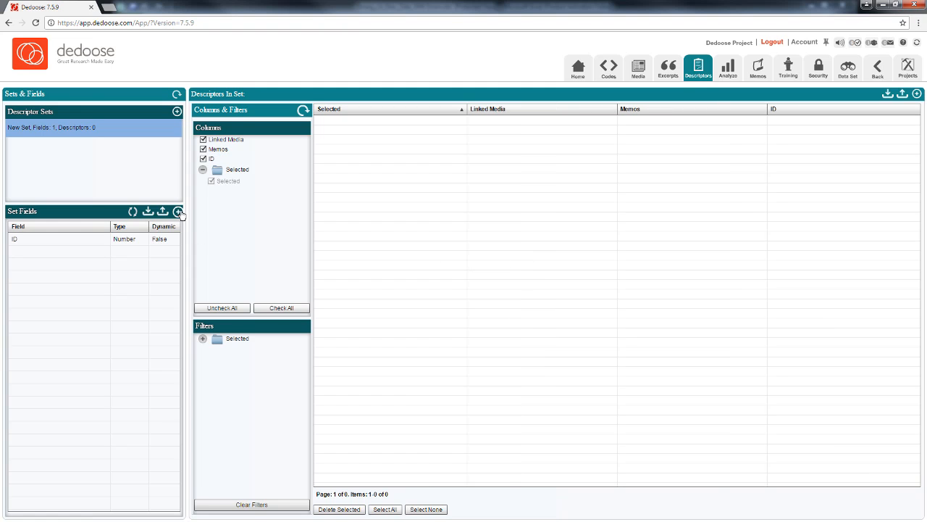
Step: Add an option-list field 'Sex' to New Set with choices Male and Female
left_click(178, 211)
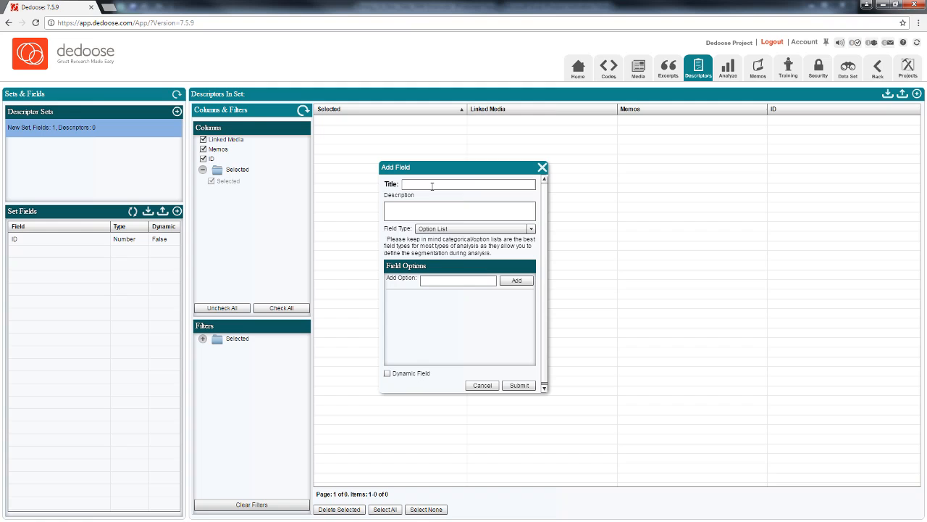
type("Sex")
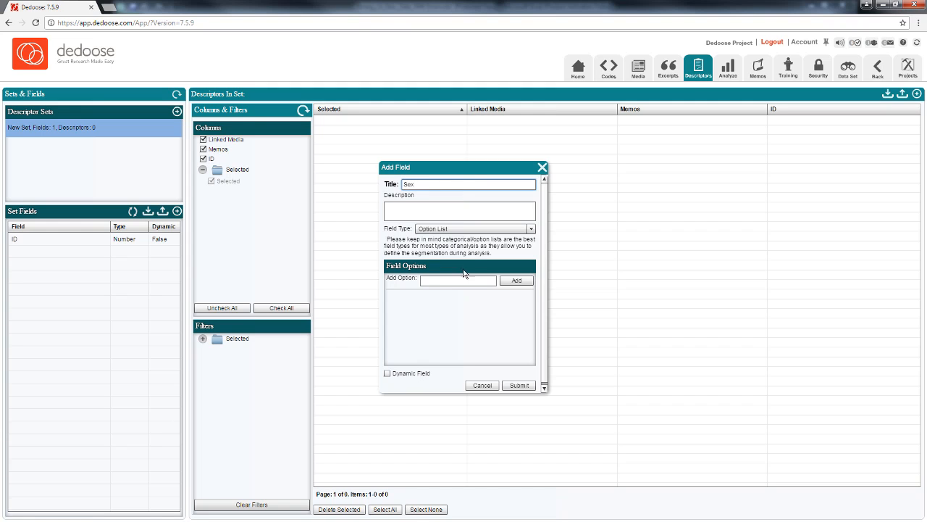
type("M")
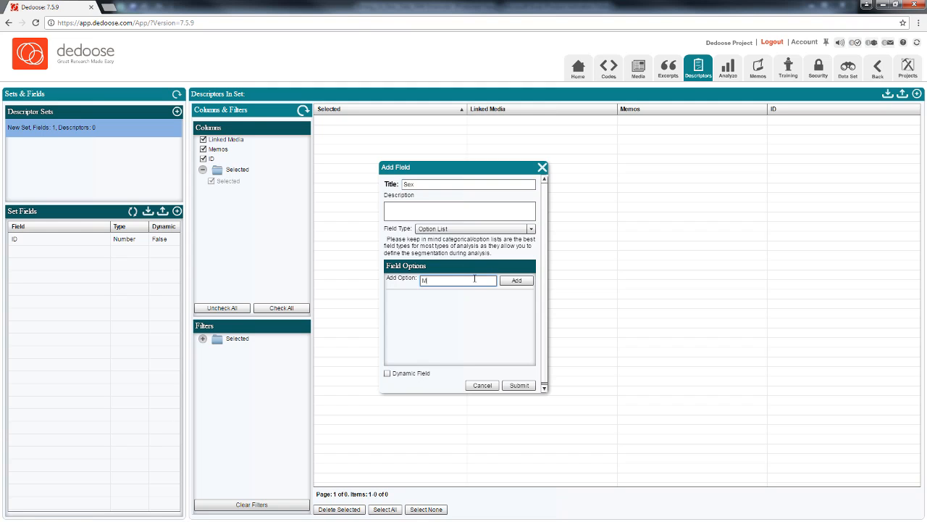
left_click(516, 281)
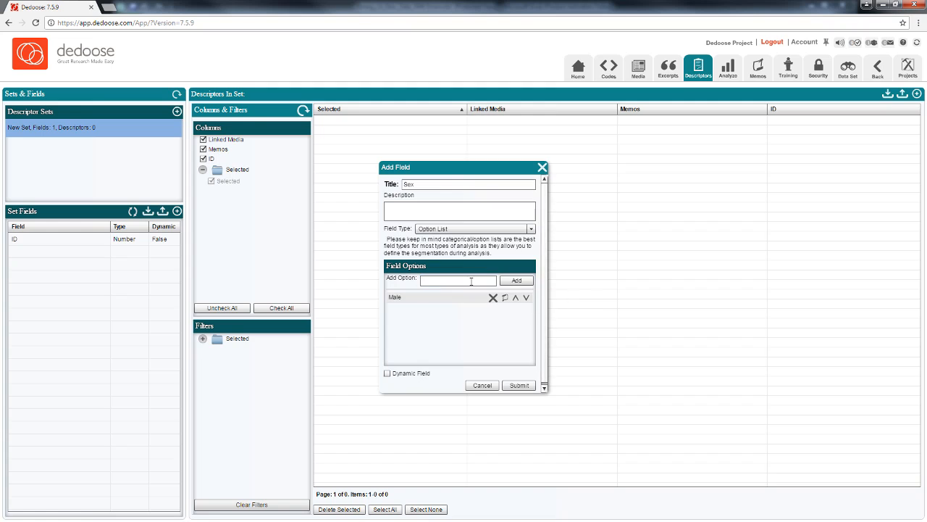
type("Female")
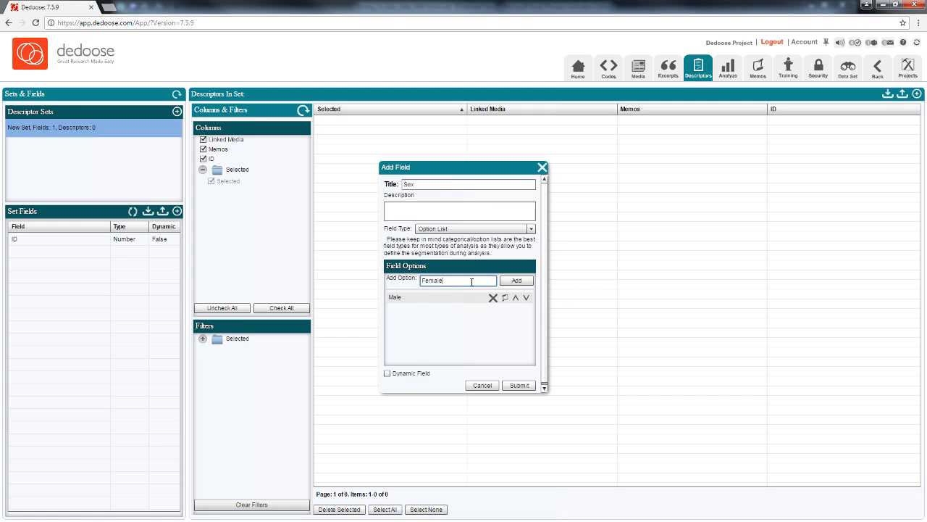
left_click(516, 281)
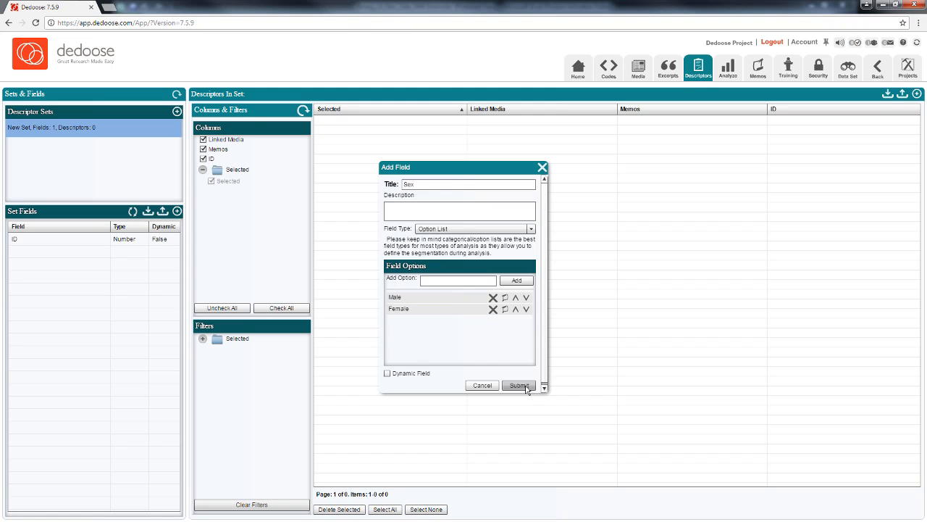
left_click(519, 386)
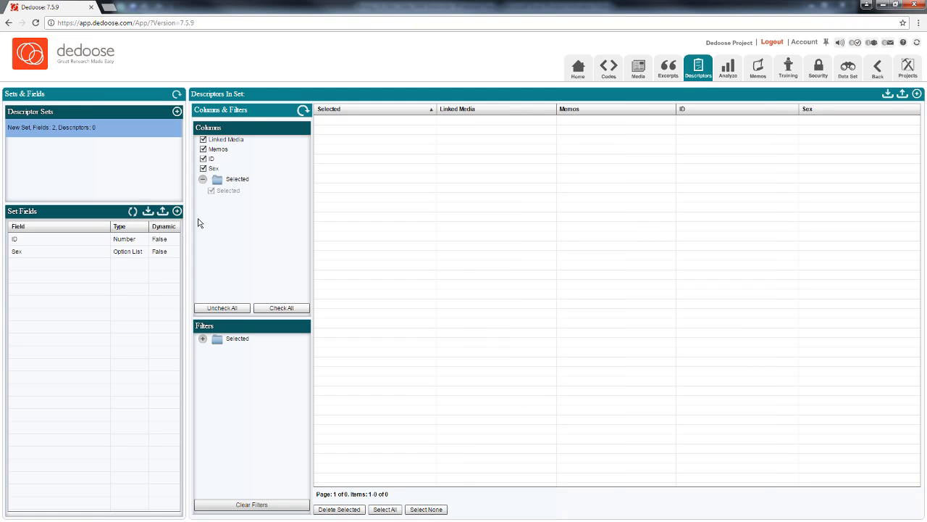
mouse_move(177, 212)
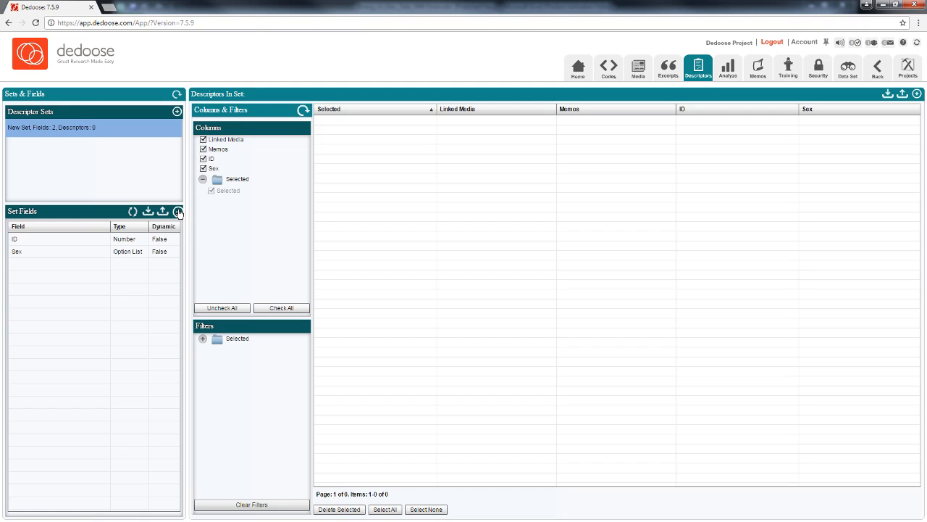
left_click(176, 212)
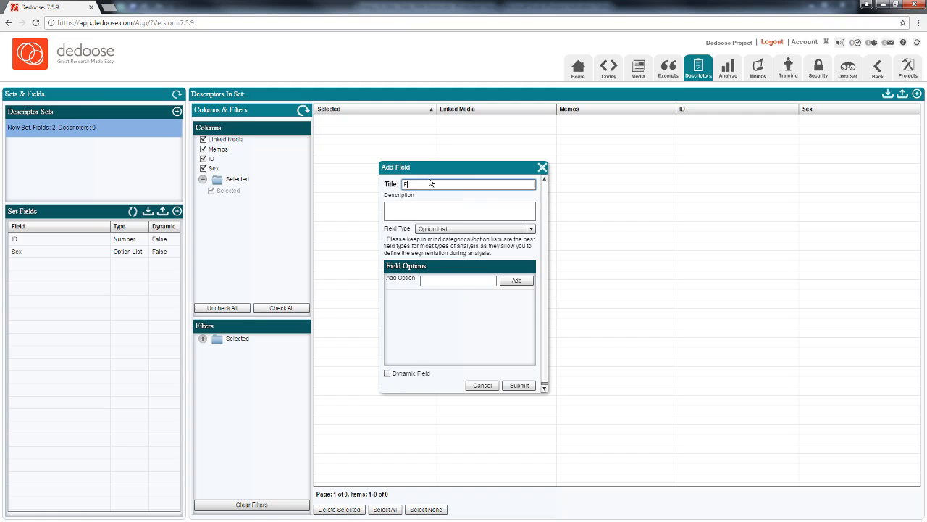
type("First Name")
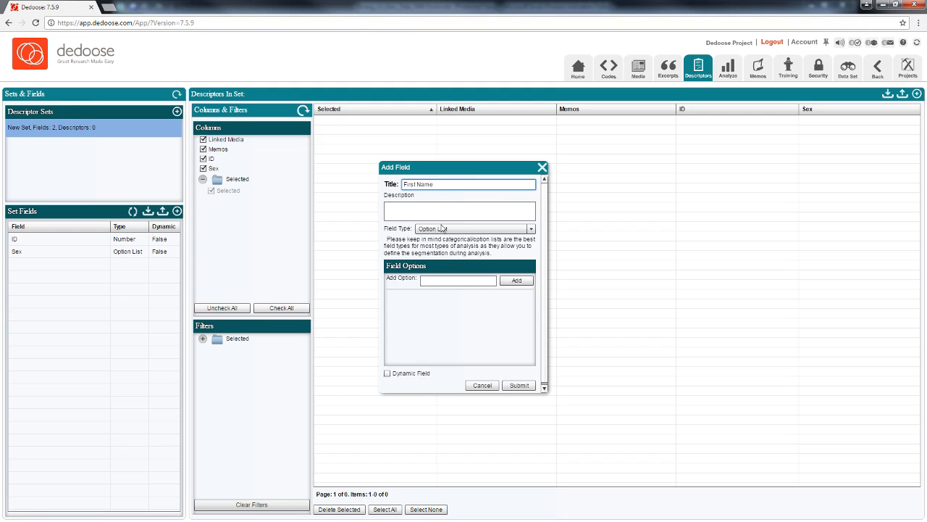
left_click(473, 229)
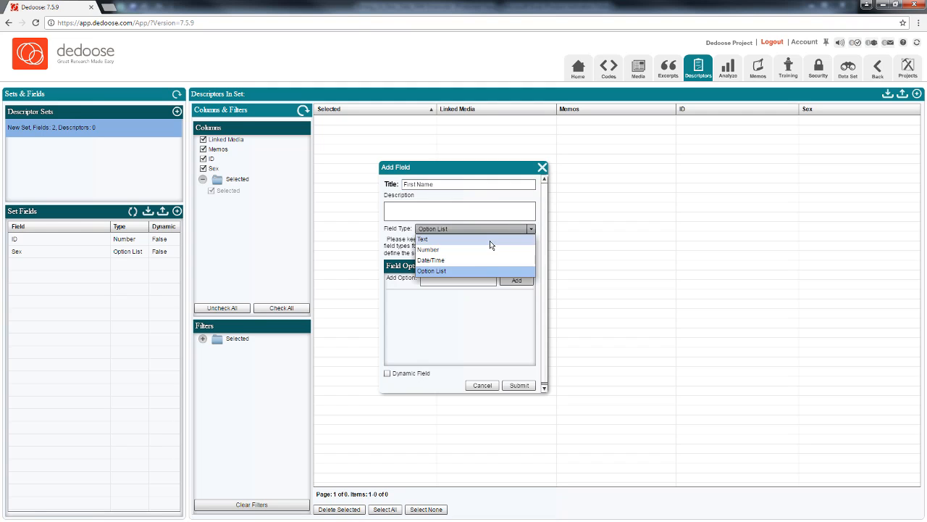
left_click(519, 386)
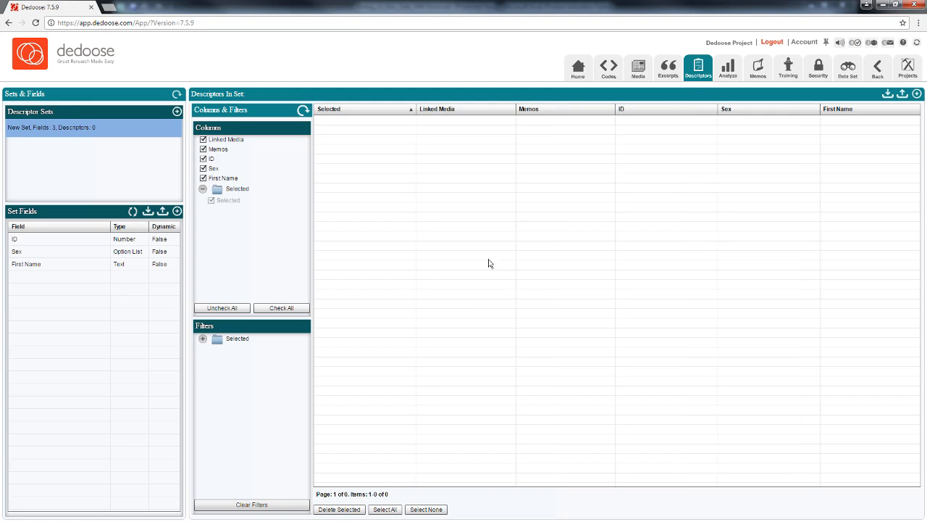
mouse_move(437, 284)
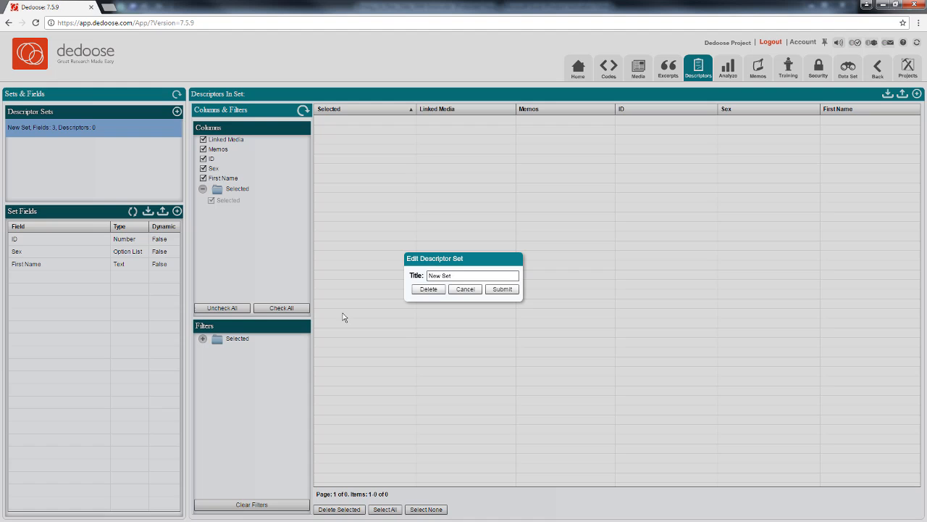
Step: Delete the New Set descriptor set along with its ID, Sex and First Name fields
left_click(428, 288)
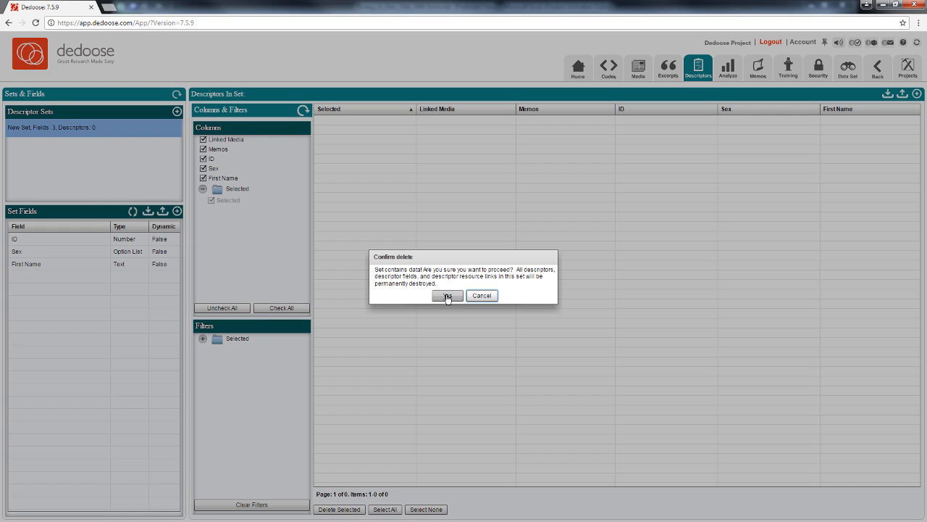
left_click(448, 295)
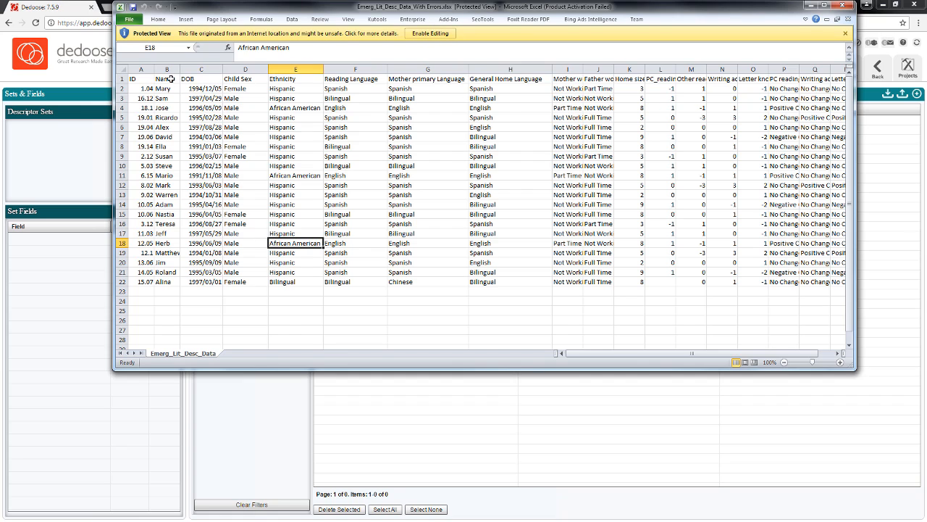
mouse_move(678, 81)
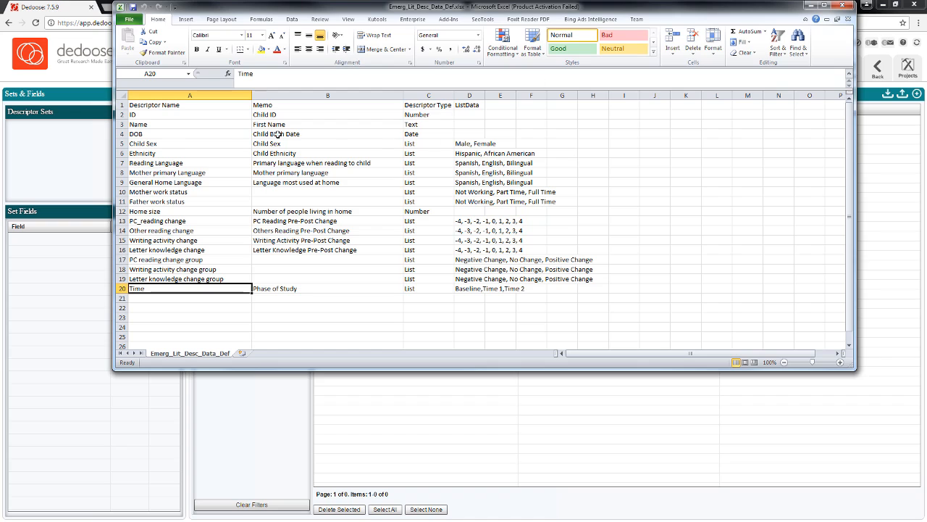
Step: Point out the Descriptor Name, ListData, Memo and Descriptor Type column headings
left_click(189, 104)
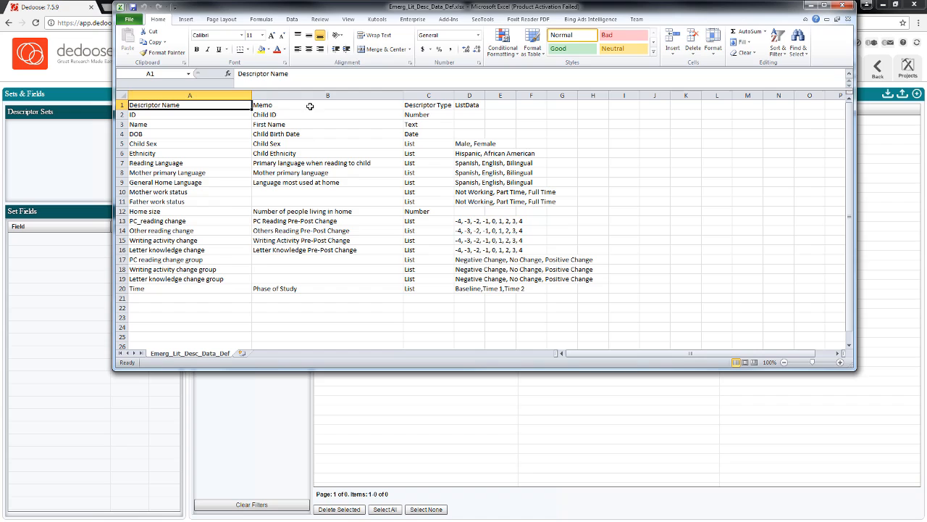
left_click(469, 104)
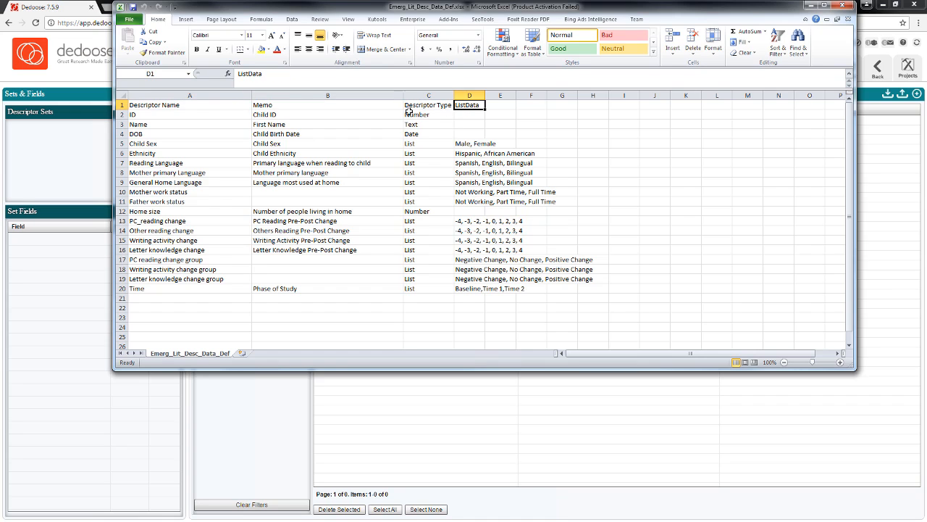
mouse_move(287, 104)
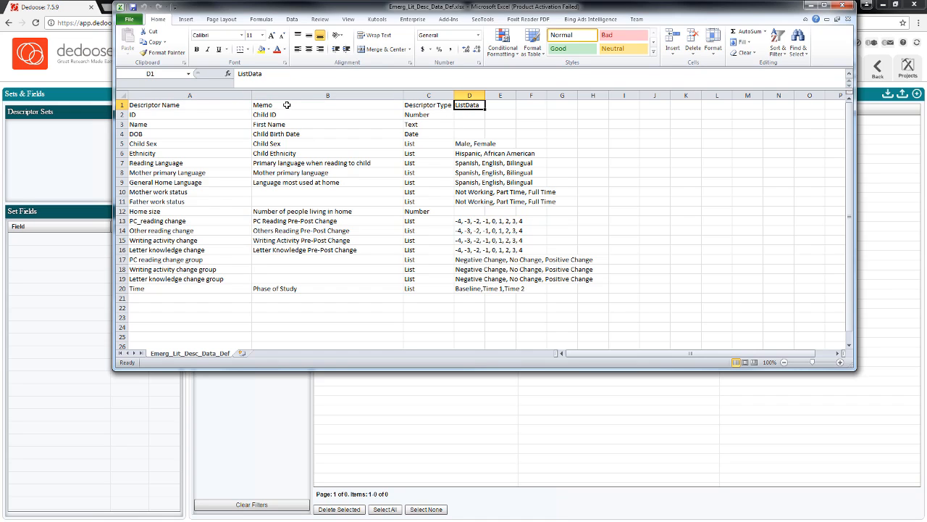
left_click(328, 104)
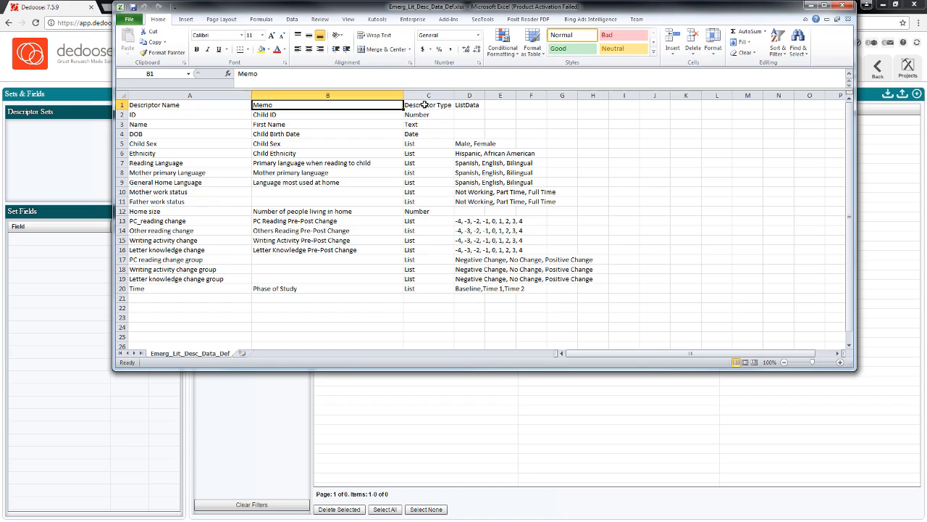
left_click(429, 104)
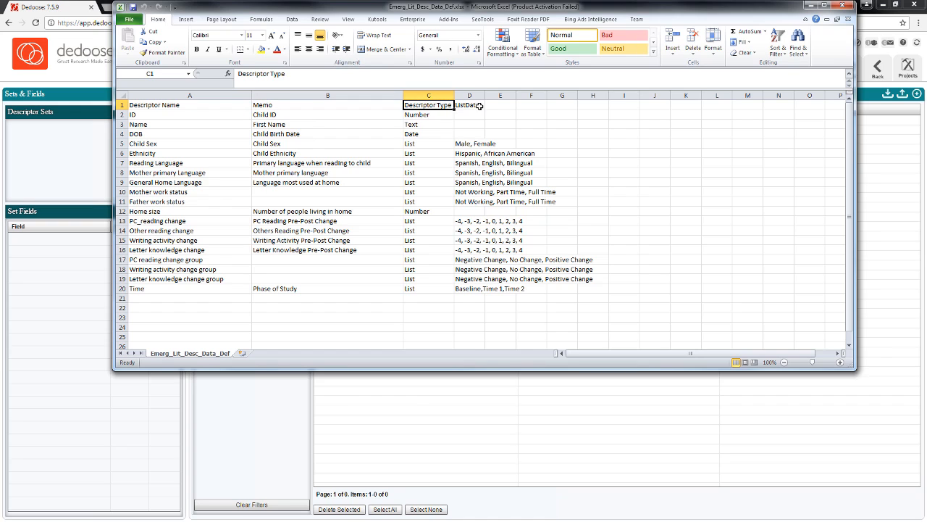
Step: Review sample cells: Child Sex options Male/Female and the List types of Ethnicity and Letter knowledge change
left_click(470, 143)
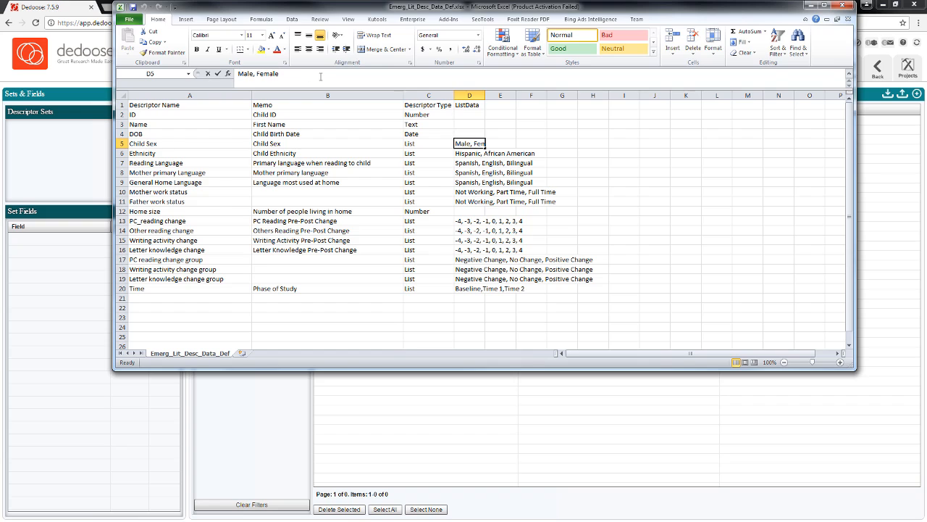
left_click(429, 153)
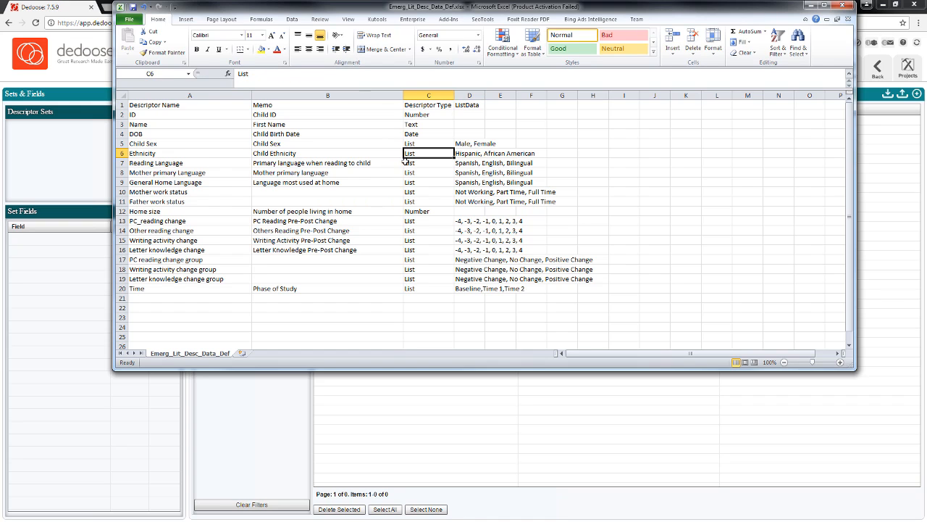
left_click(429, 249)
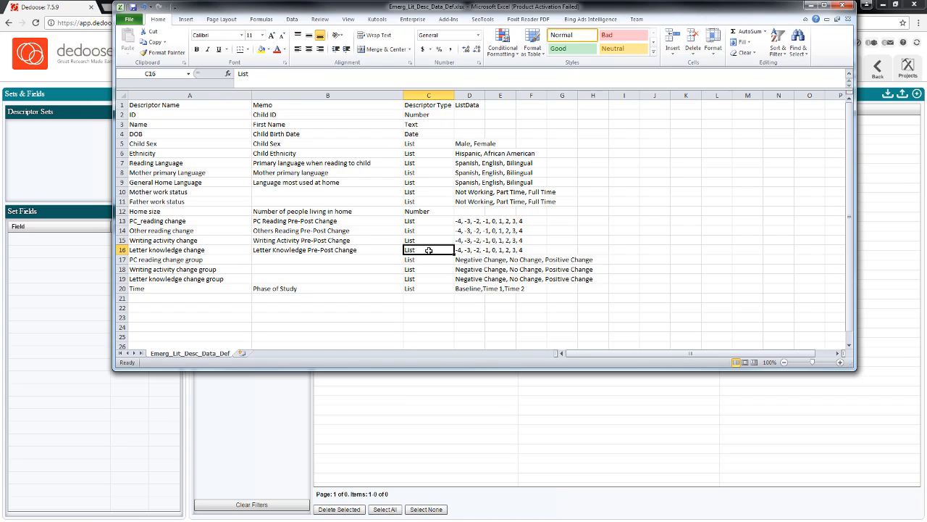
mouse_move(428, 252)
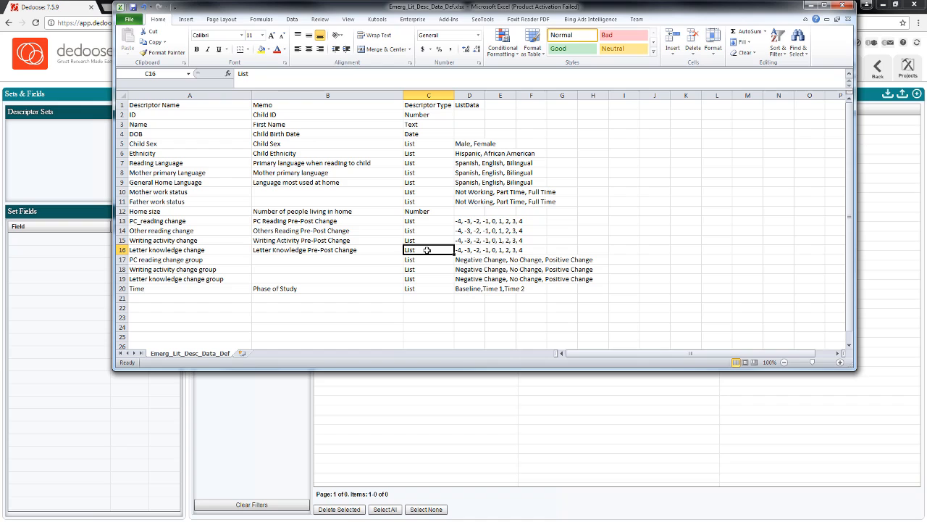
right_click(429, 249)
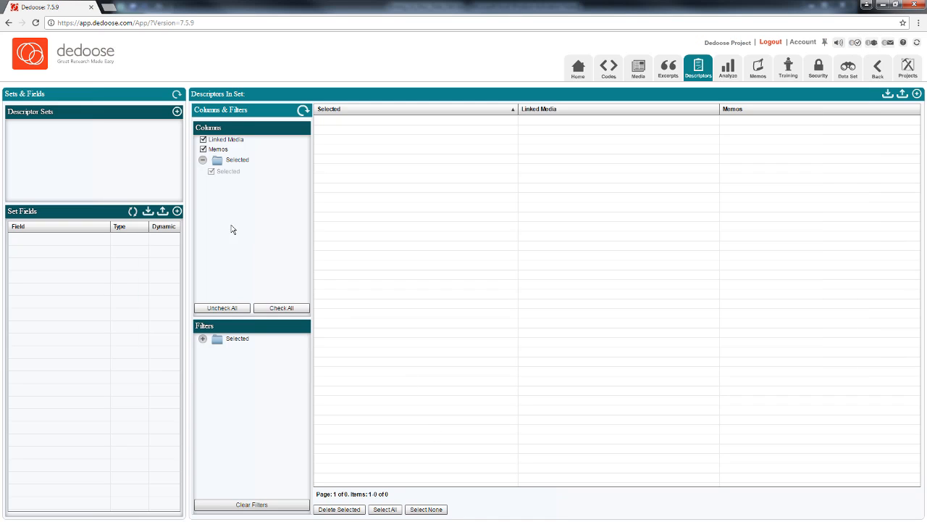
mouse_move(147, 212)
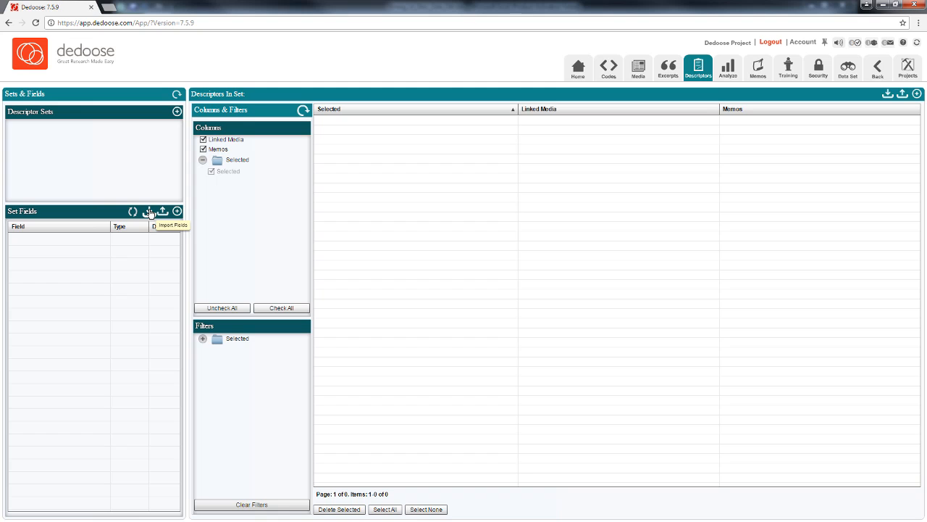
Step: Load the field definitions .xlsx into the fields importer and mark the Time field as dynamic
left_click(162, 211)
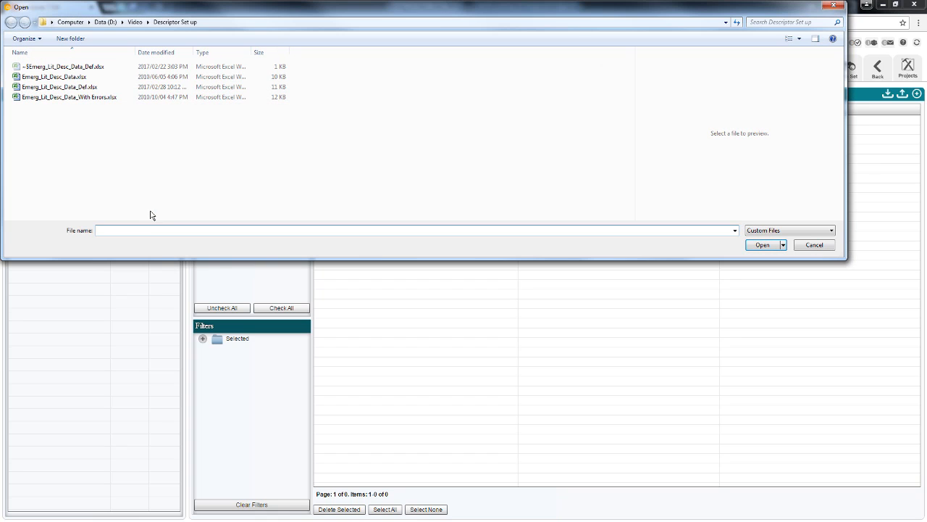
left_click(70, 96)
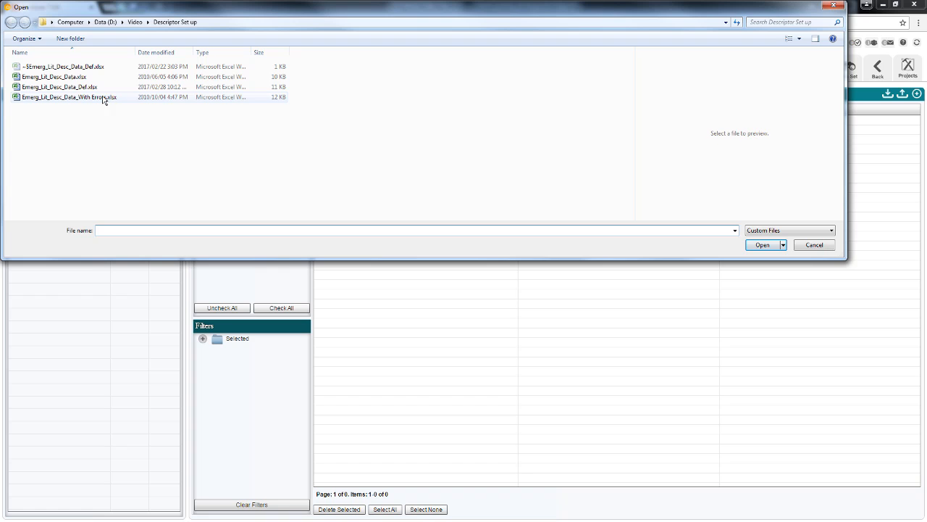
double_click(70, 87)
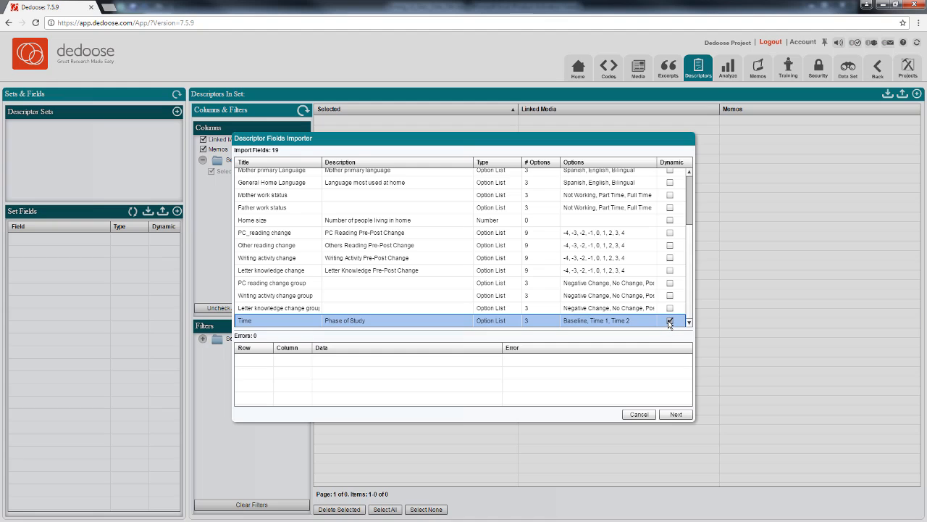
left_click(669, 320)
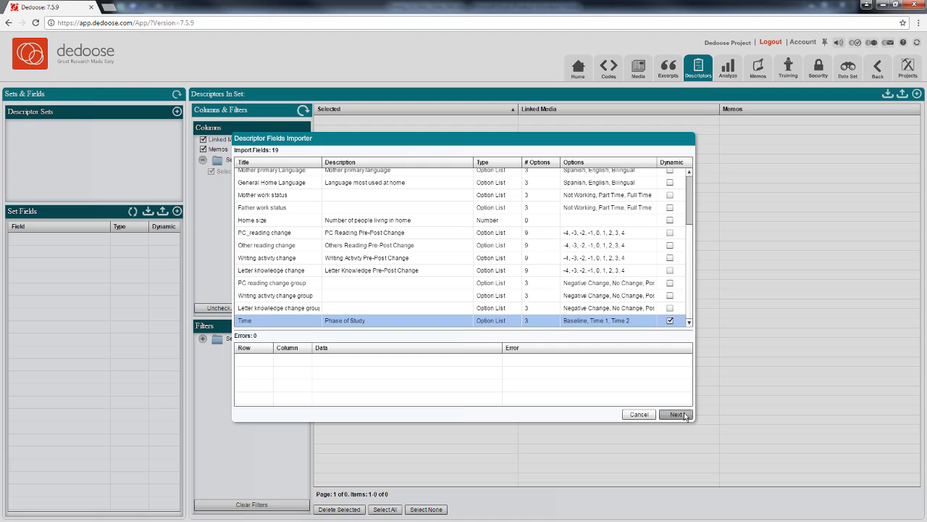
left_click(675, 415)
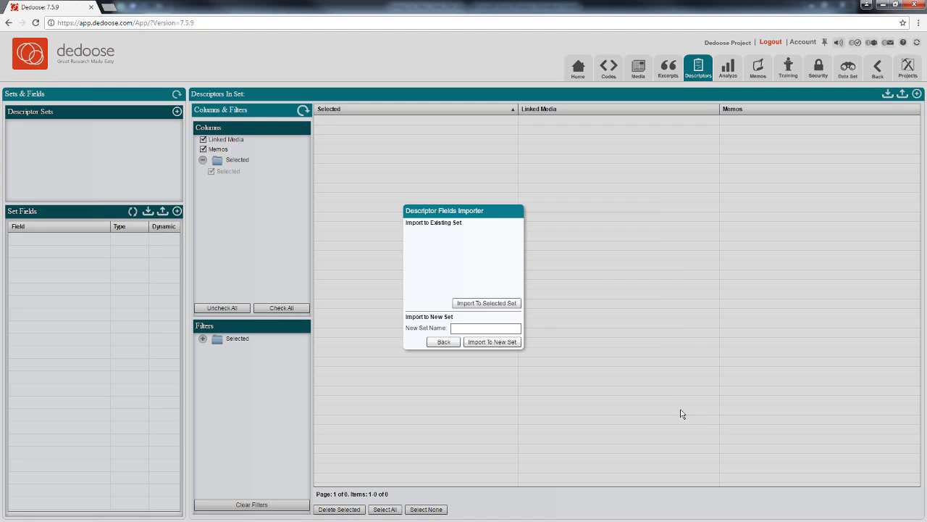
mouse_move(499, 291)
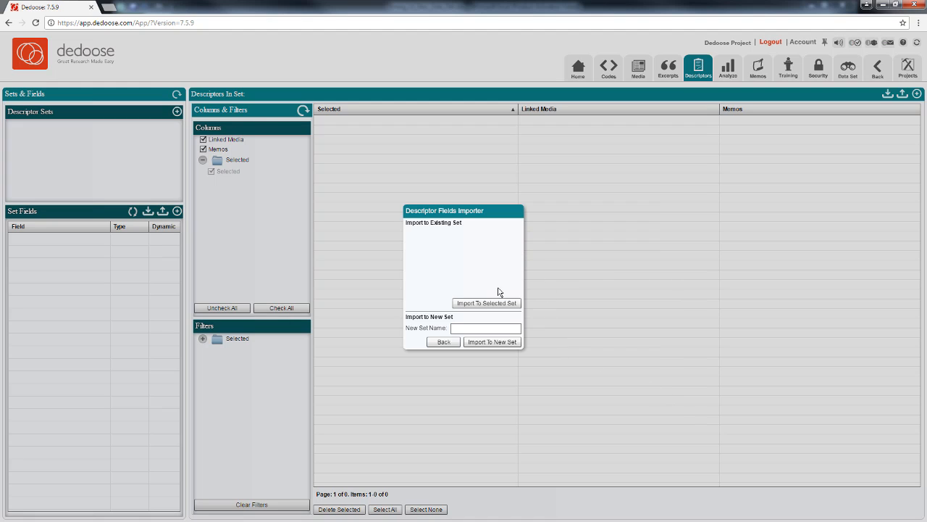
Step: Import the 19 loaded fields into a new descriptor set named 'Individuals'
left_click(487, 328)
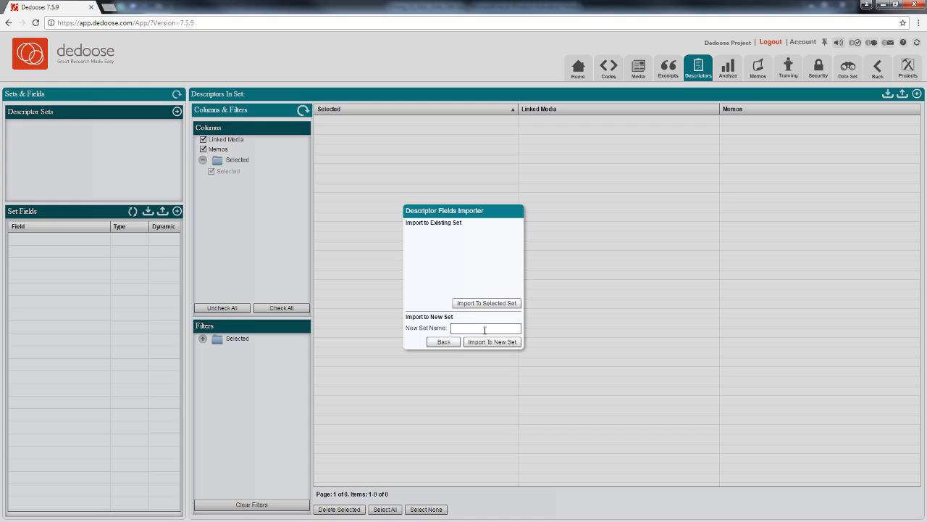
left_click(485, 328)
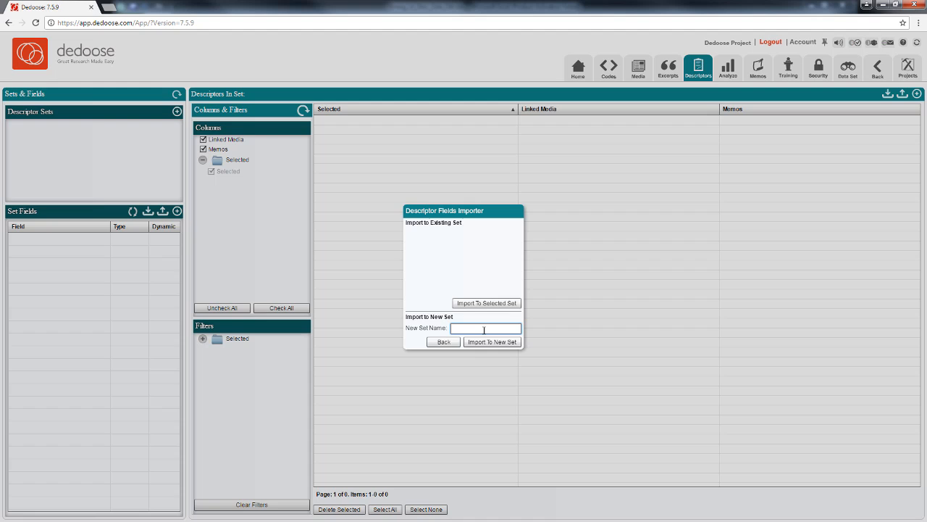
type("individual")
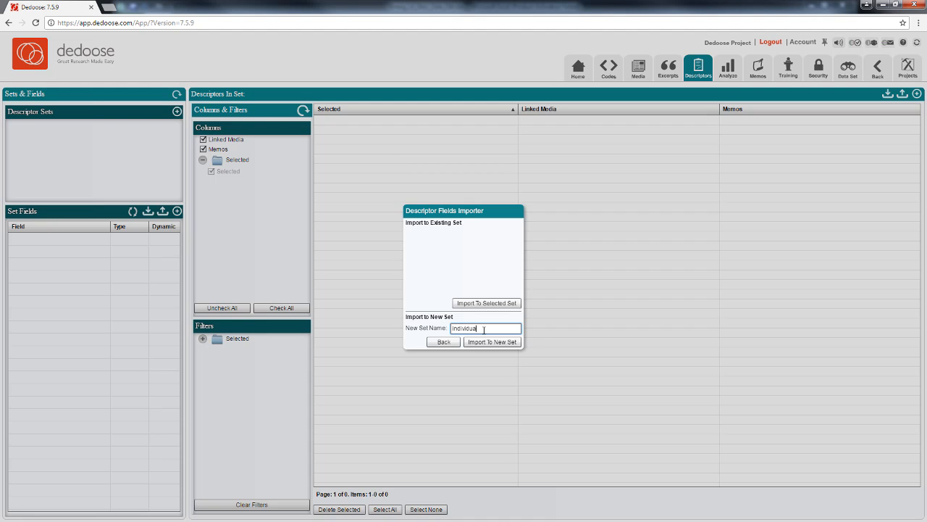
type("ls")
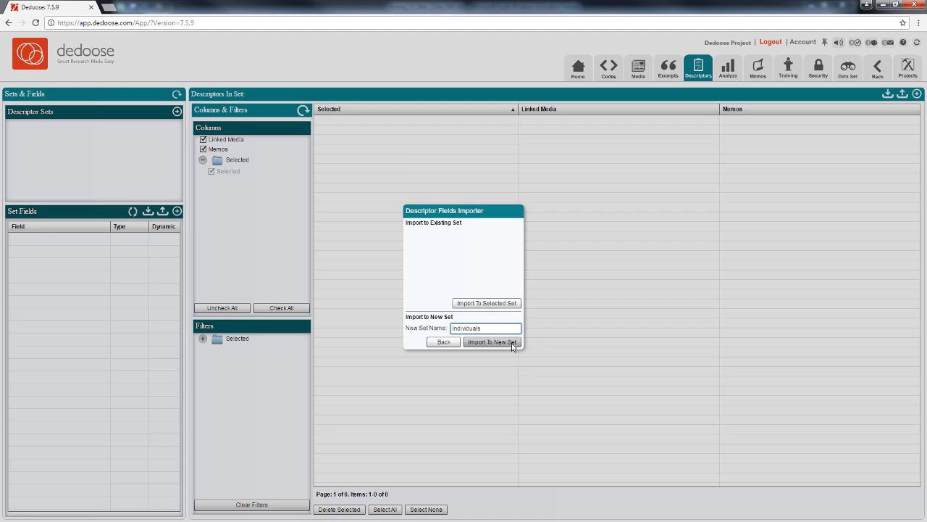
left_click(492, 342)
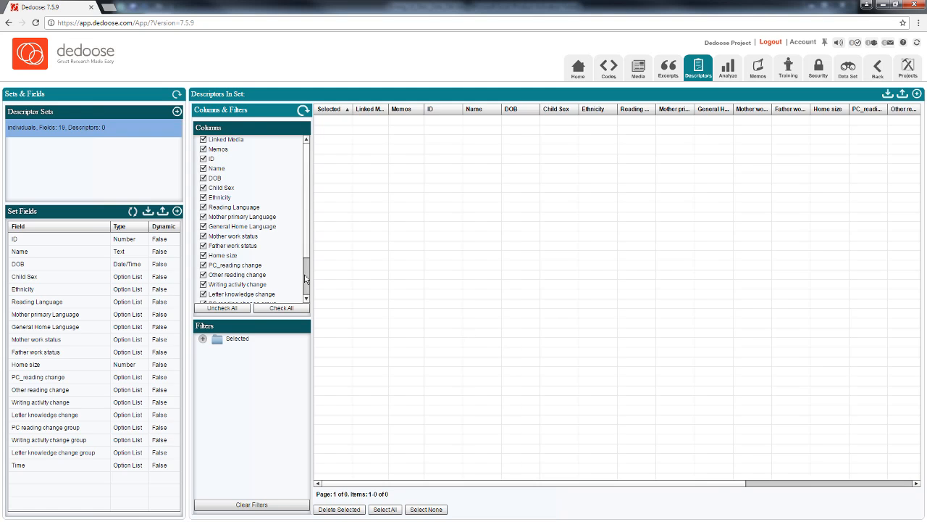
Step: Import the data .xlsx, reviewing an invalid-option error, to fill Individuals with 21 descriptors
left_click(20, 251)
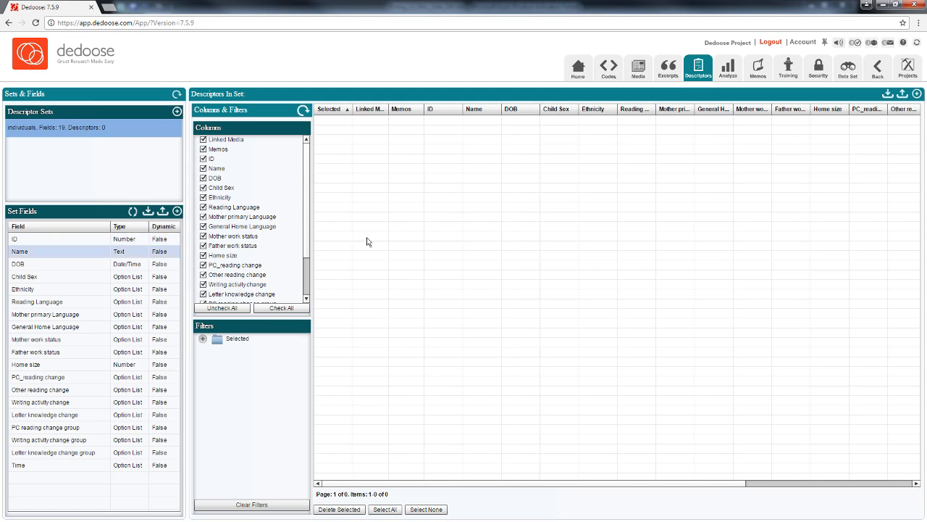
mouse_move(887, 96)
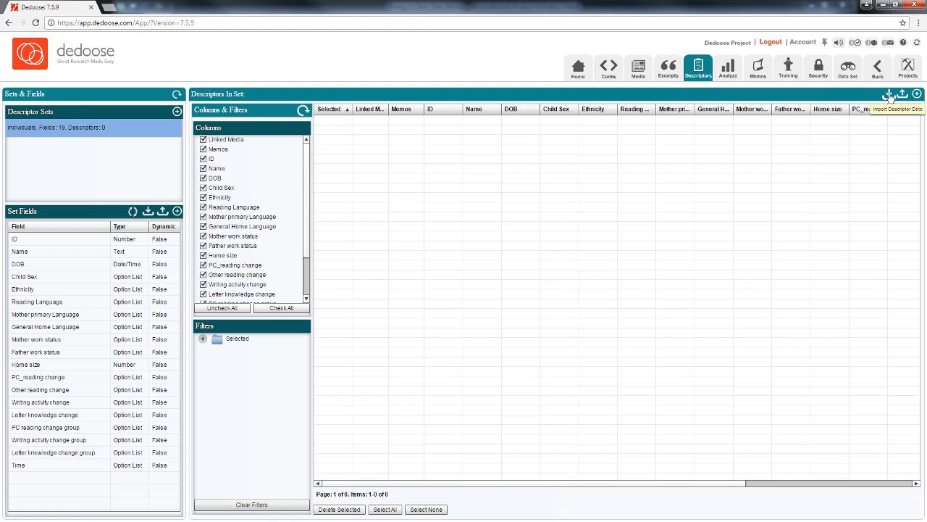
left_click(897, 108)
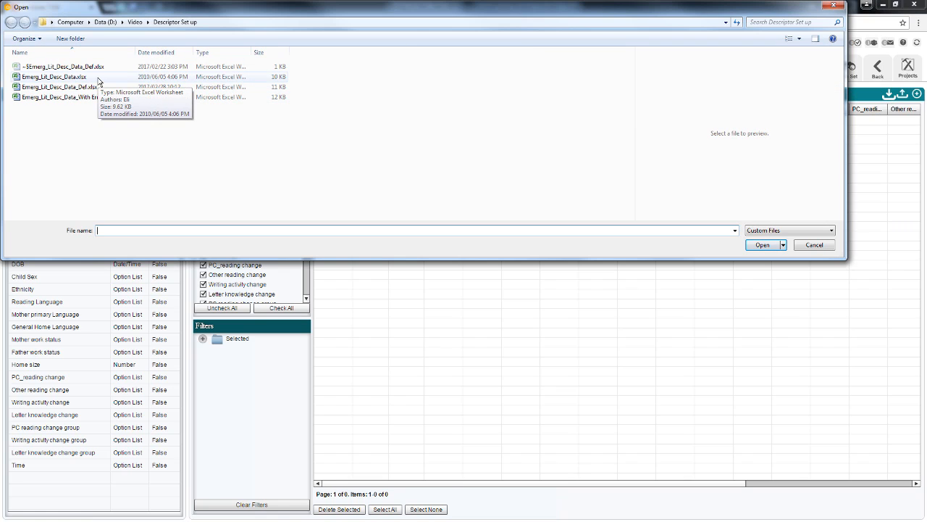
double_click(61, 77)
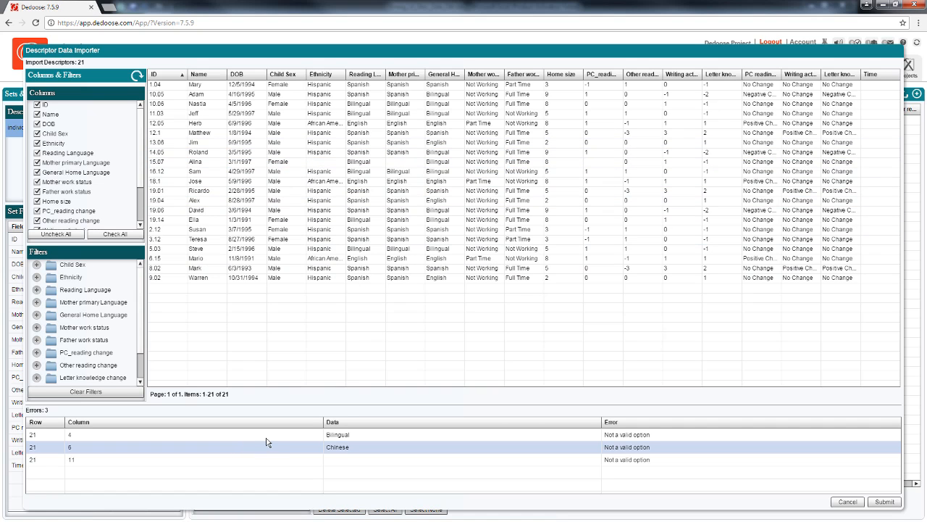
left_click(290, 434)
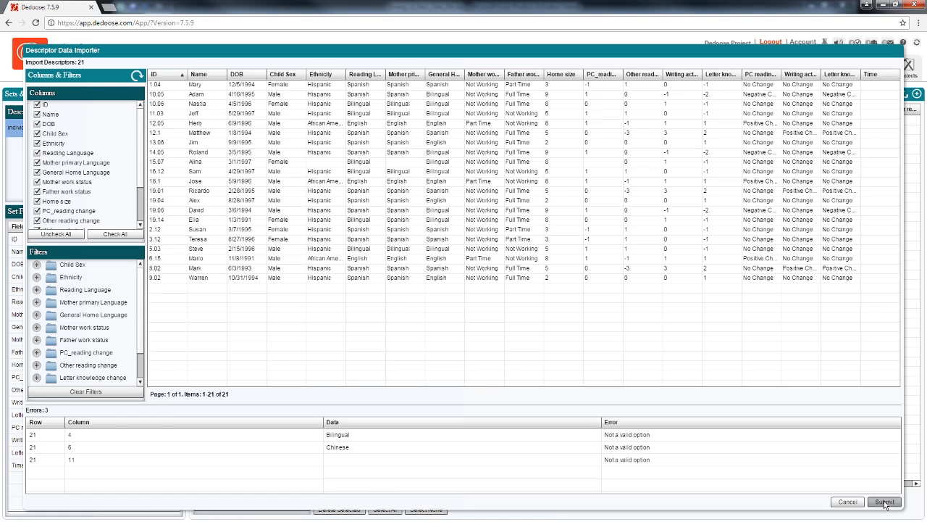
left_click(884, 501)
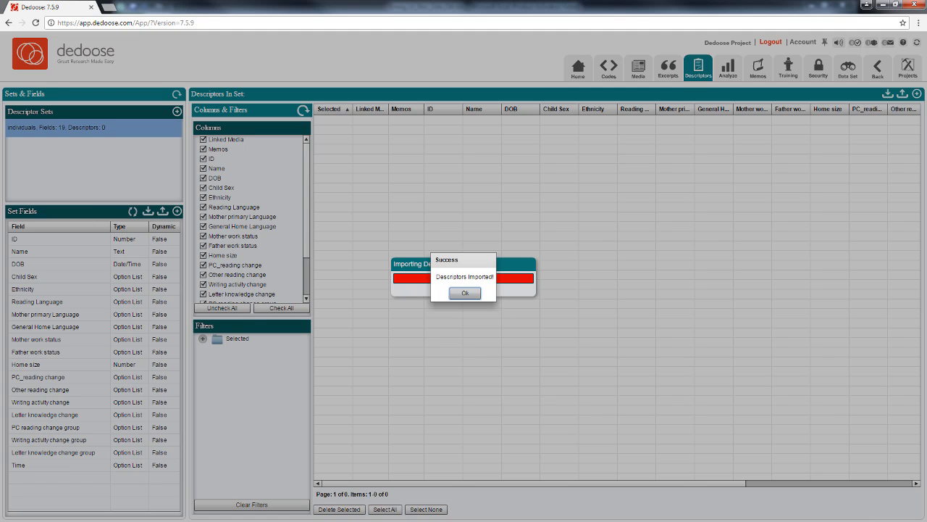
left_click(465, 293)
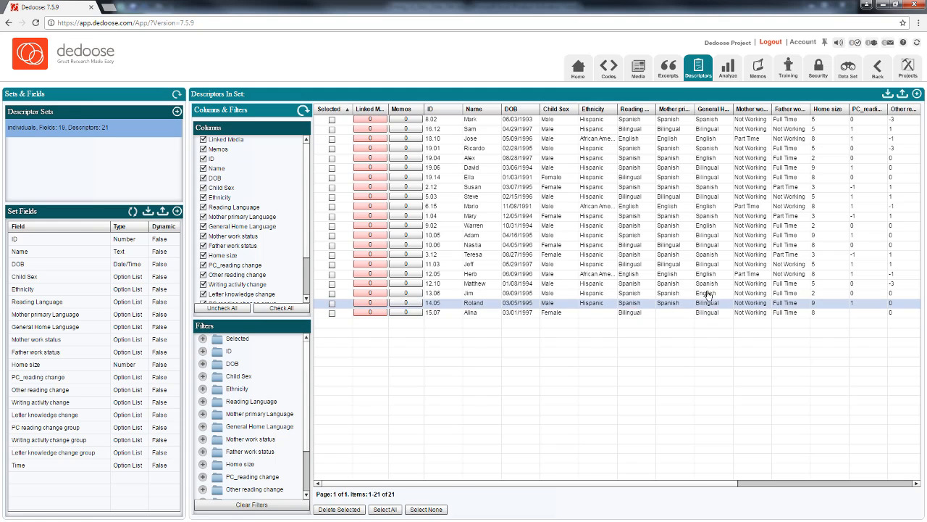
left_click(579, 255)
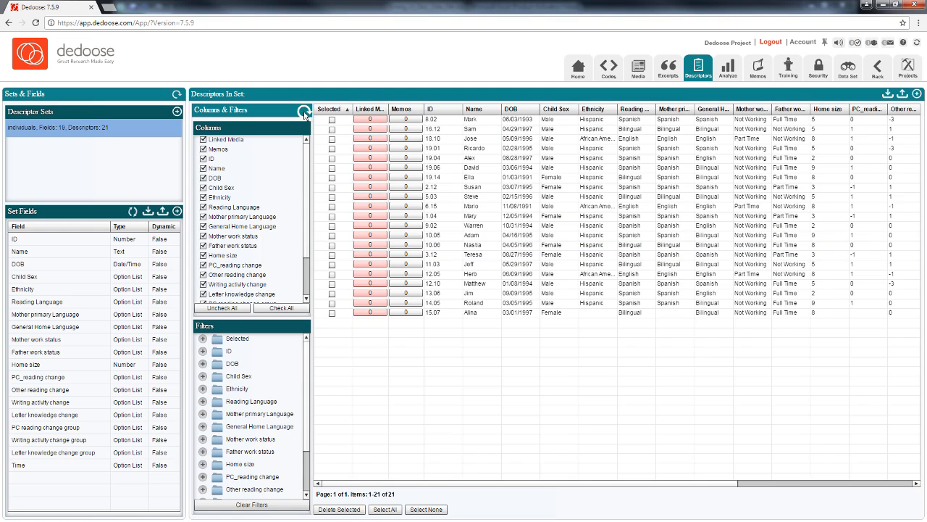
left_click(304, 110)
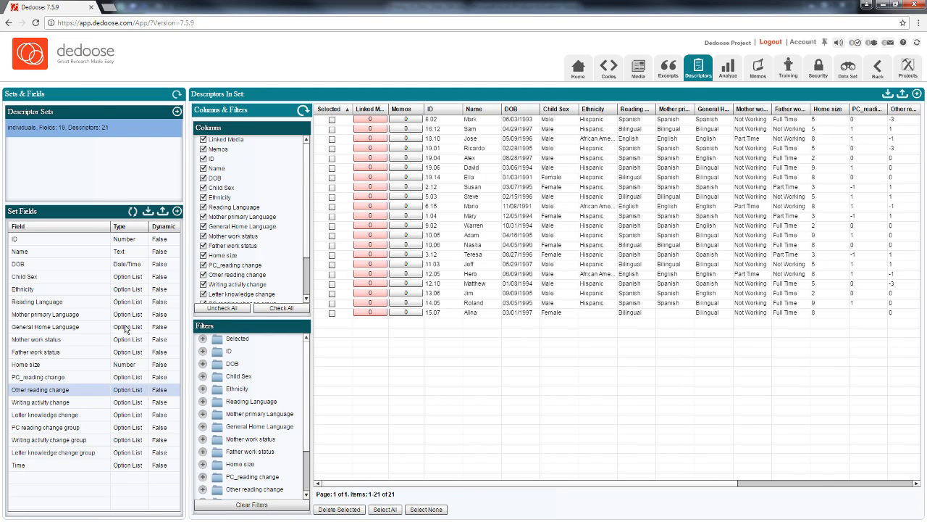
mouse_move(221, 307)
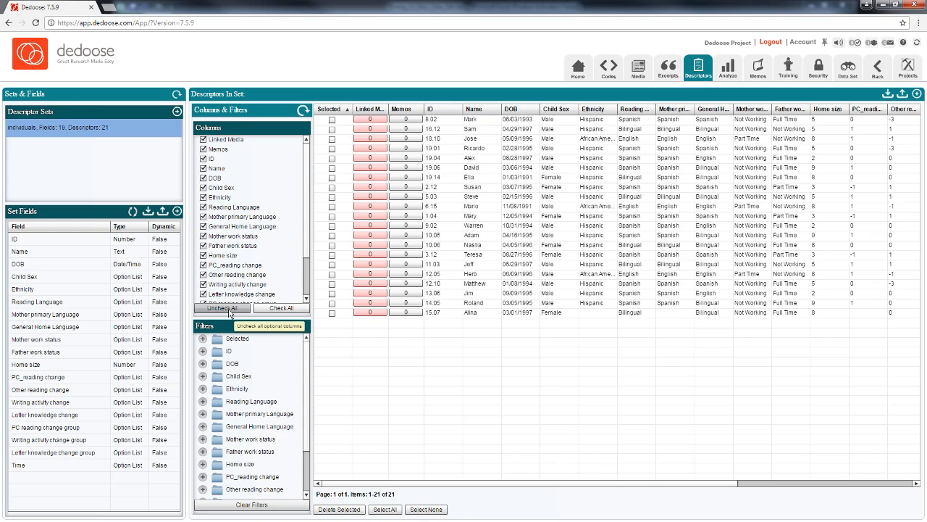
Step: Hide all descriptor columns, then show only ID, Name and DOB
left_click(222, 307)
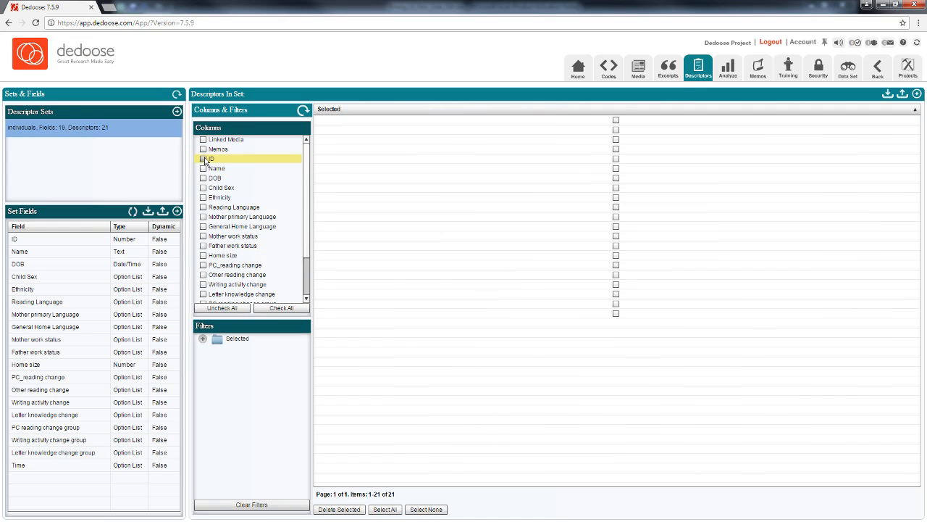
left_click(202, 158)
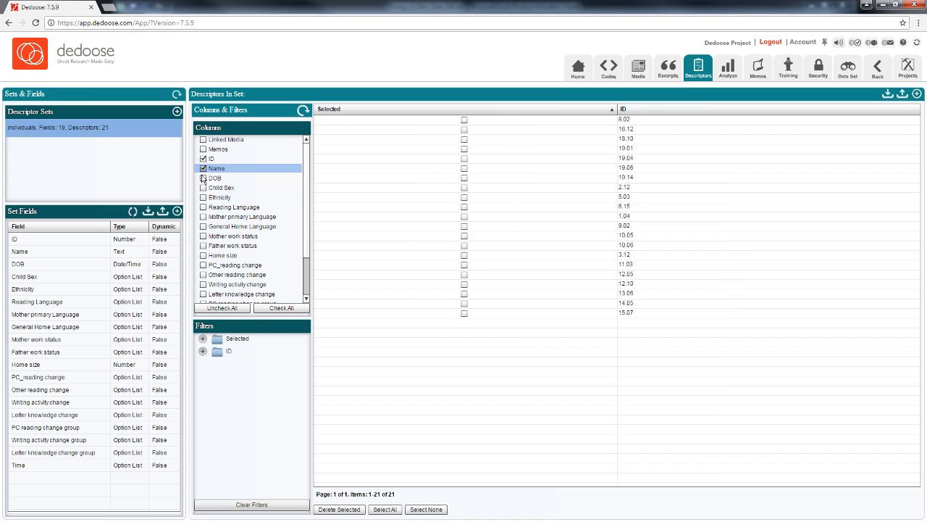
left_click(203, 168)
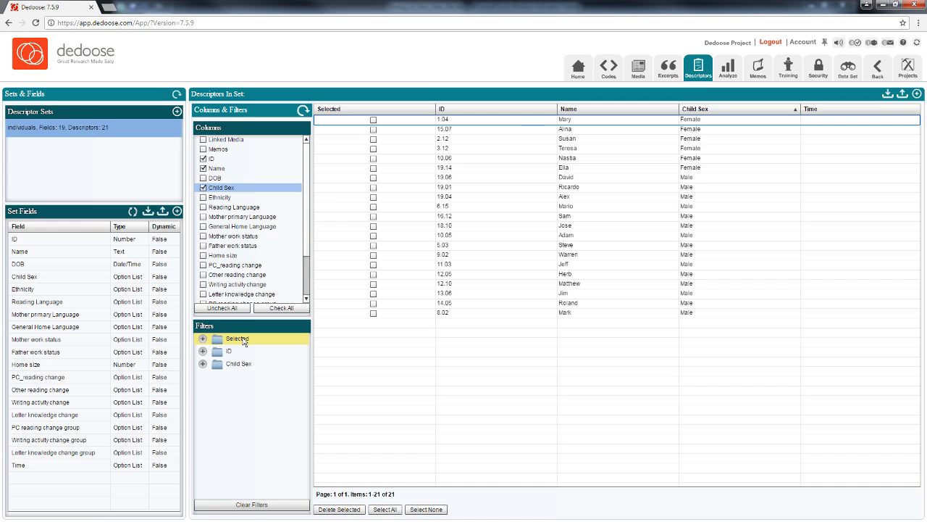
mouse_move(255, 342)
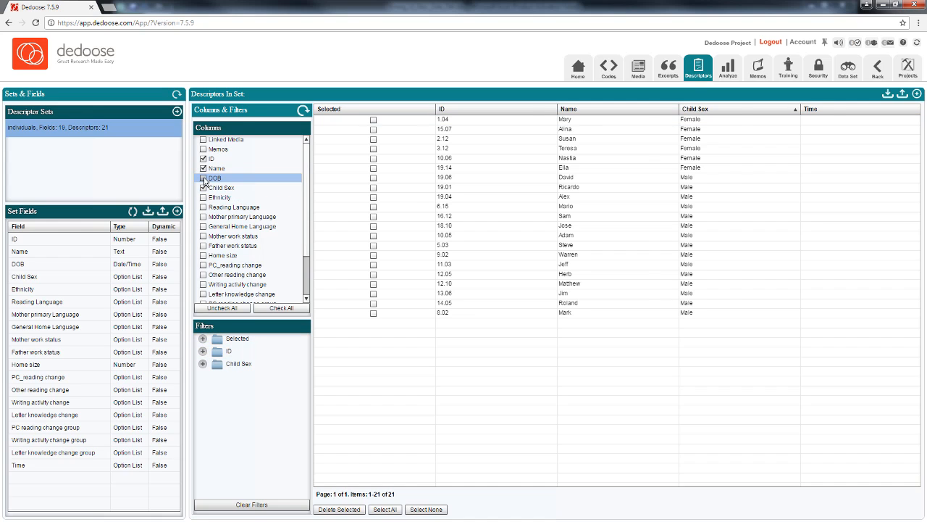
left_click(203, 177)
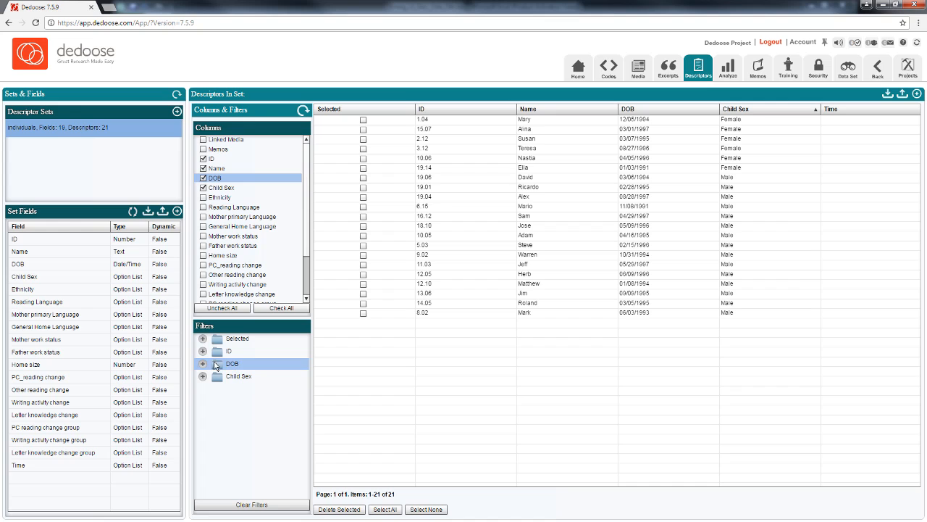
Step: Filter descriptors by DOB ranges and the 13-15 ID range, then clear all filters
left_click(203, 362)
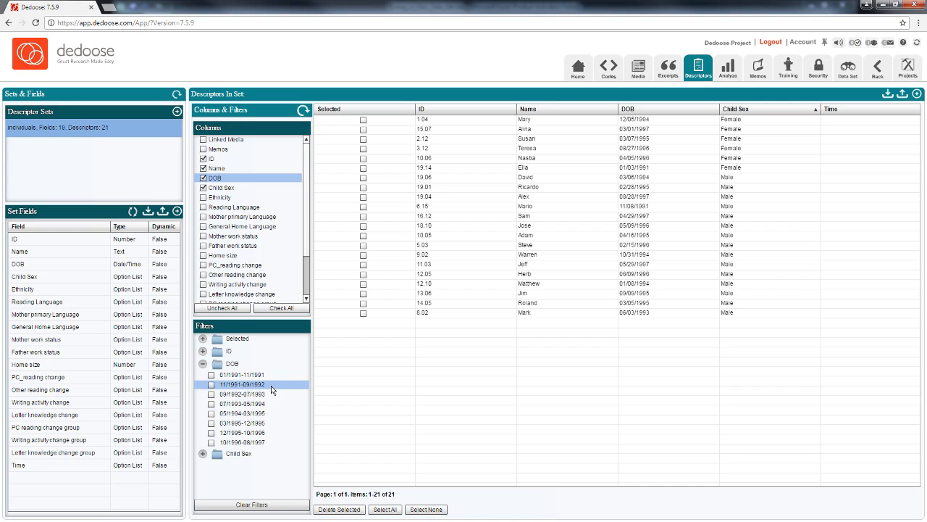
left_click(212, 384)
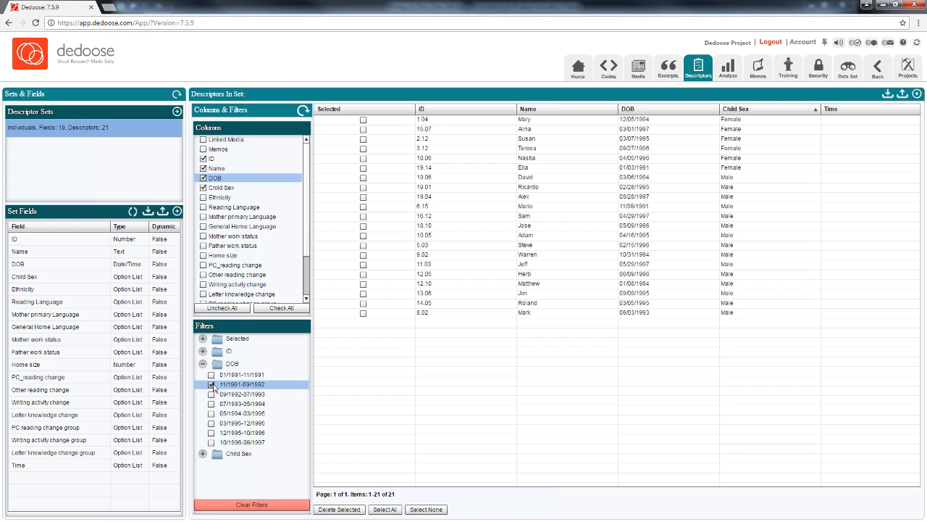
left_click(211, 394)
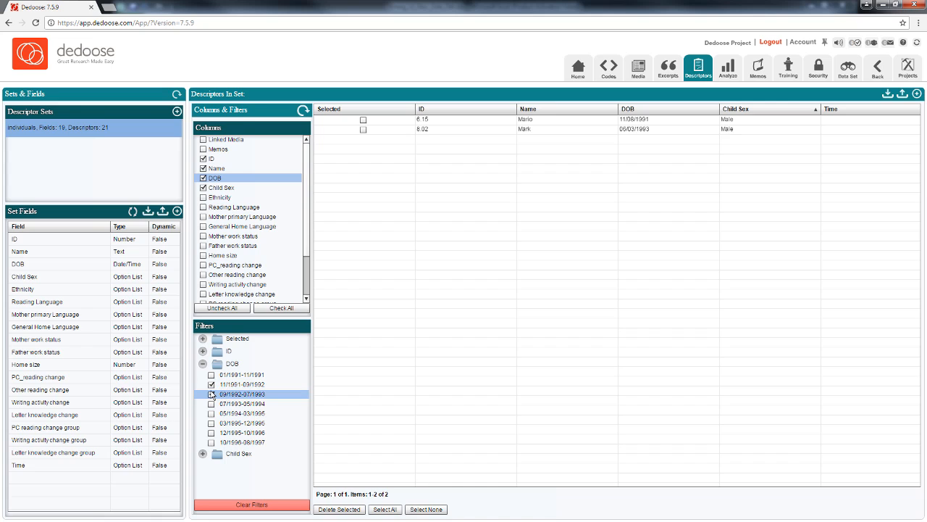
left_click(212, 394)
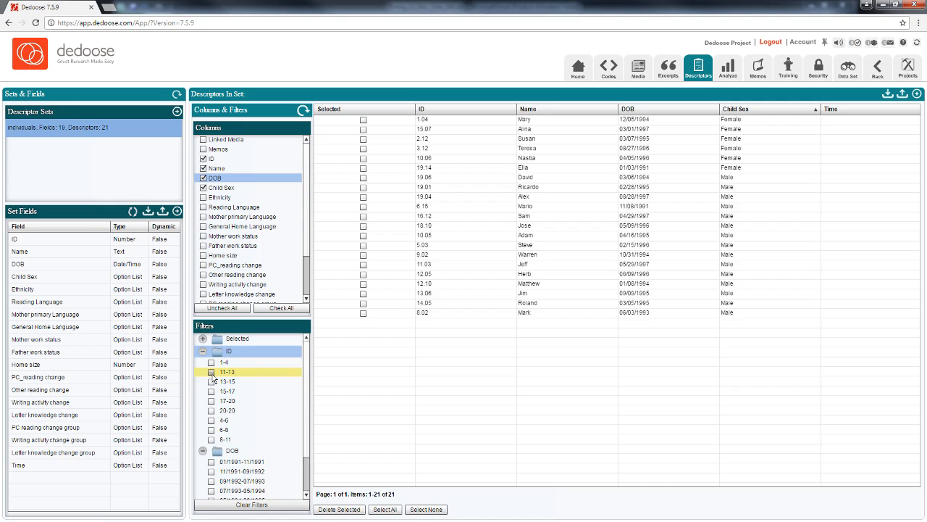
left_click(211, 381)
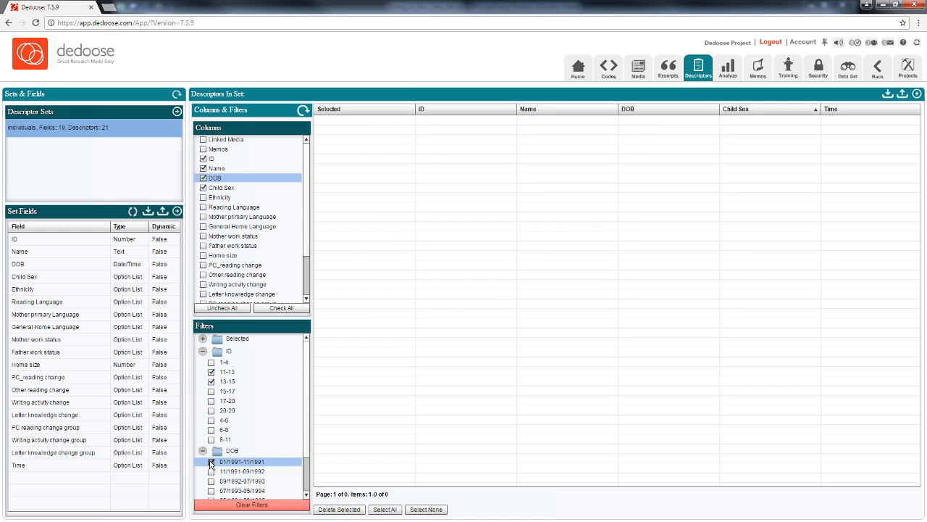
left_click(212, 461)
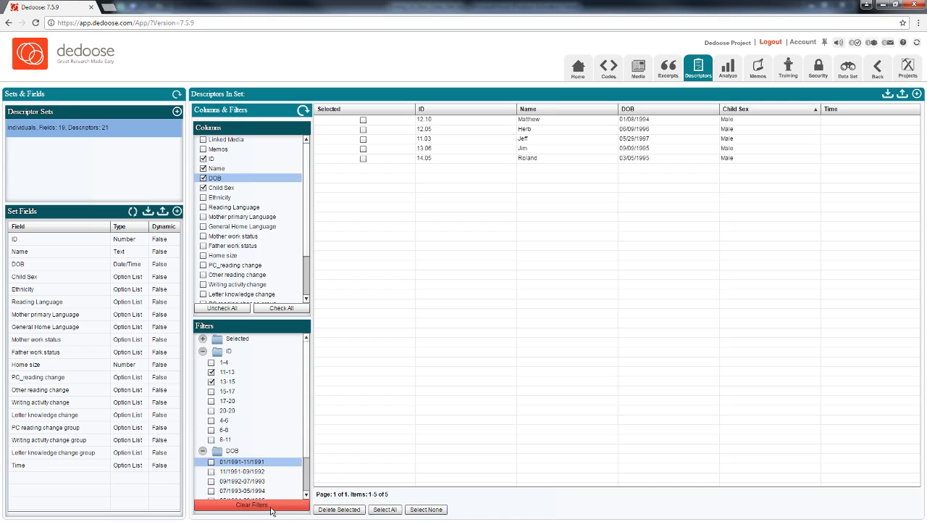
mouse_move(281, 504)
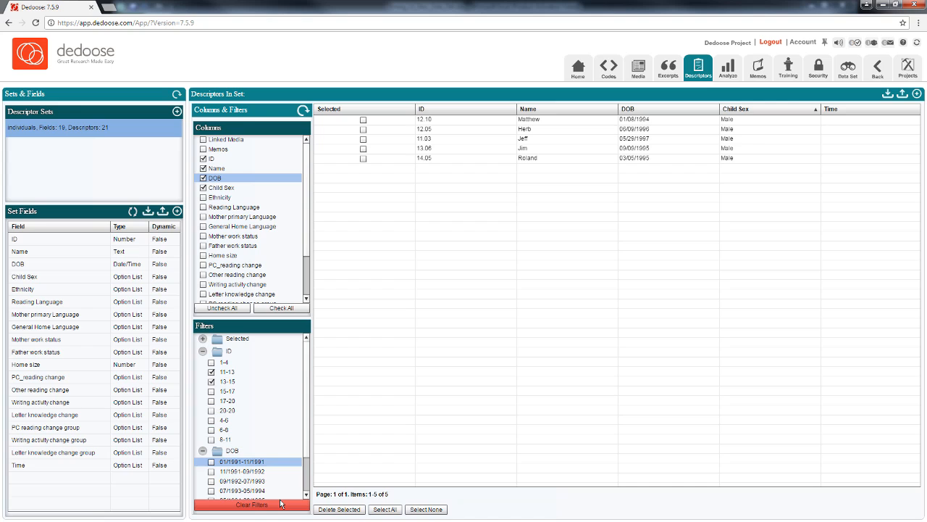
left_click(252, 505)
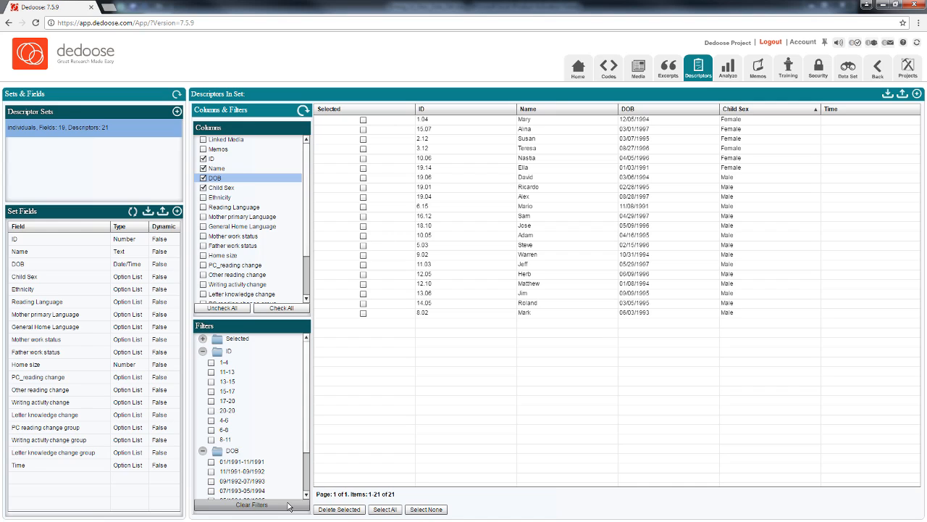
mouse_move(764, 377)
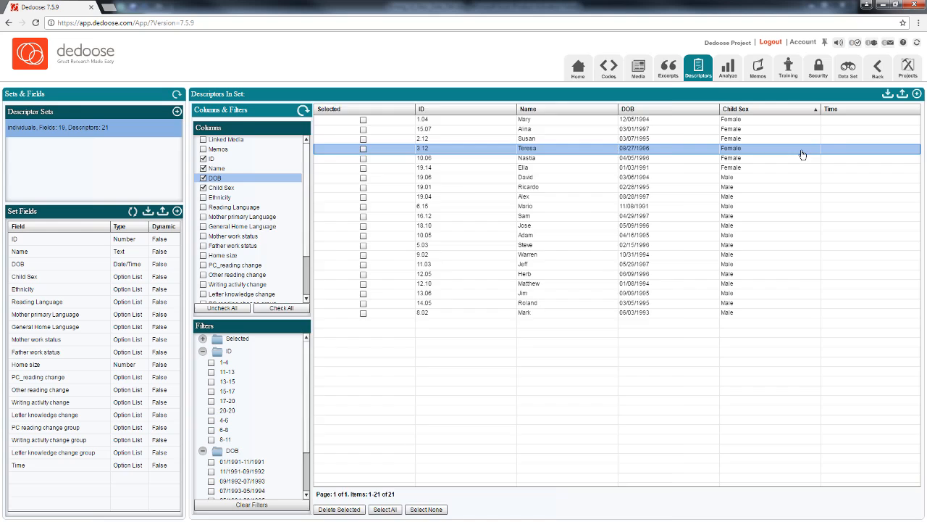
double_click(528, 148)
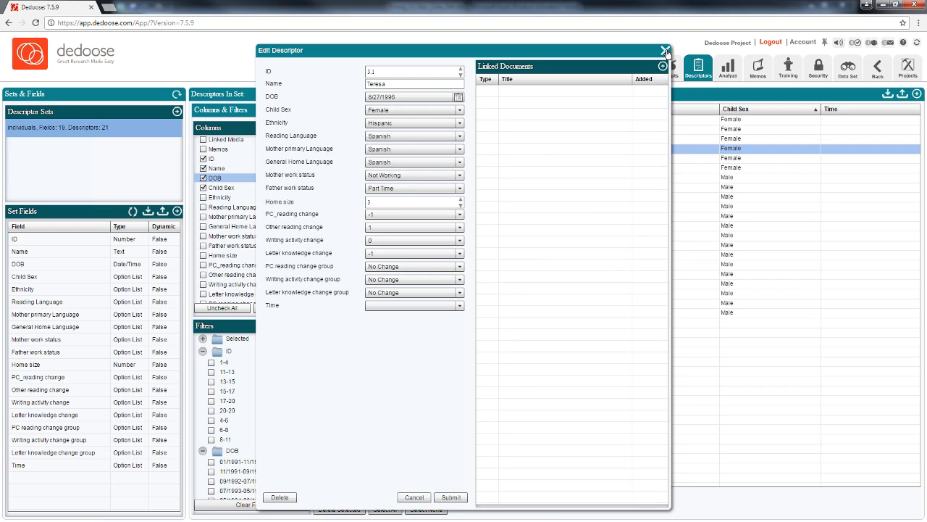
left_click(663, 49)
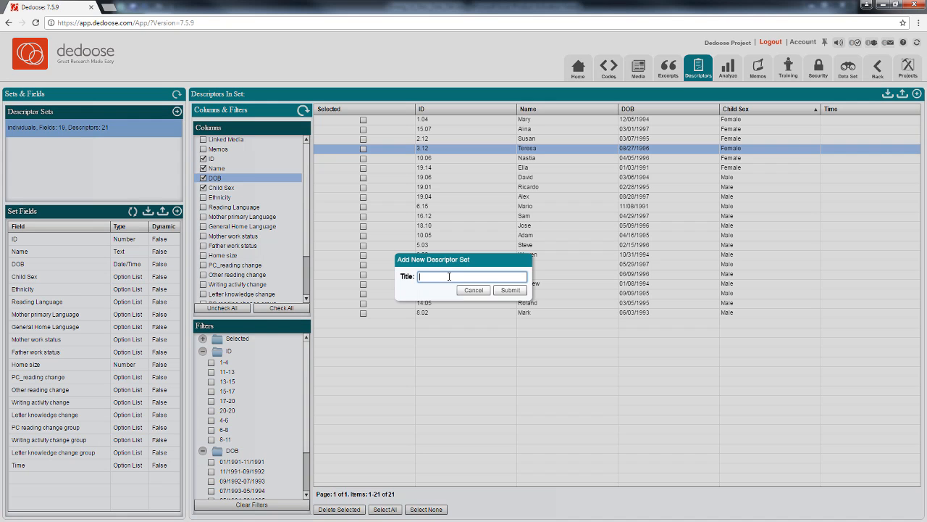
mouse_move(449, 277)
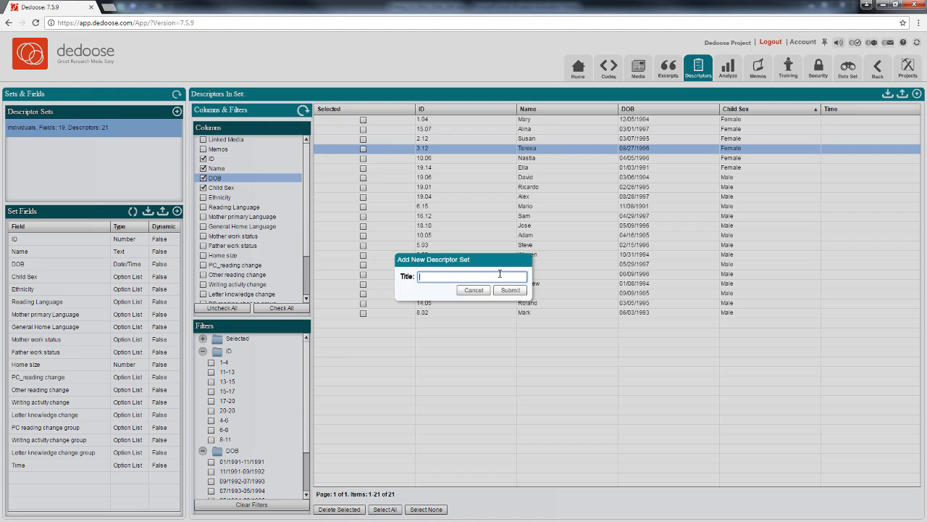
Step: Title the new descriptor set 'schools' and submit it
type("schools")
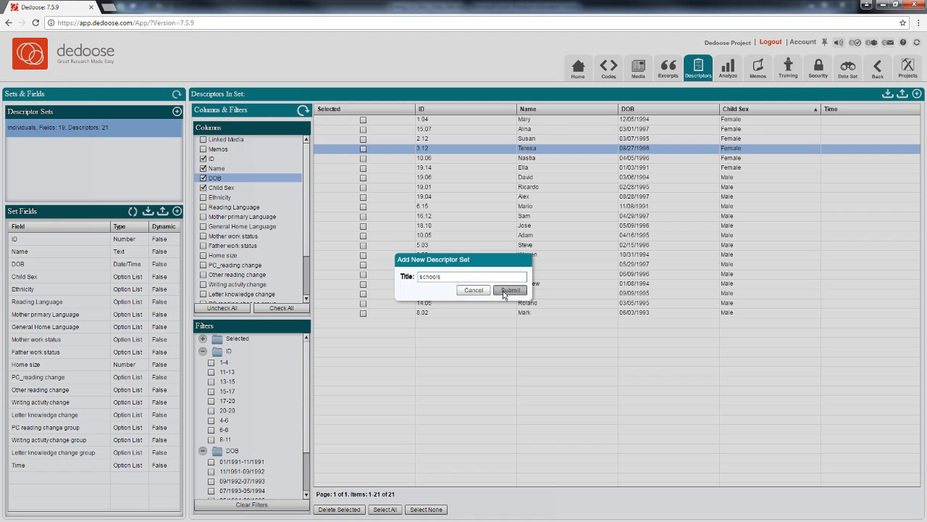
left_click(510, 290)
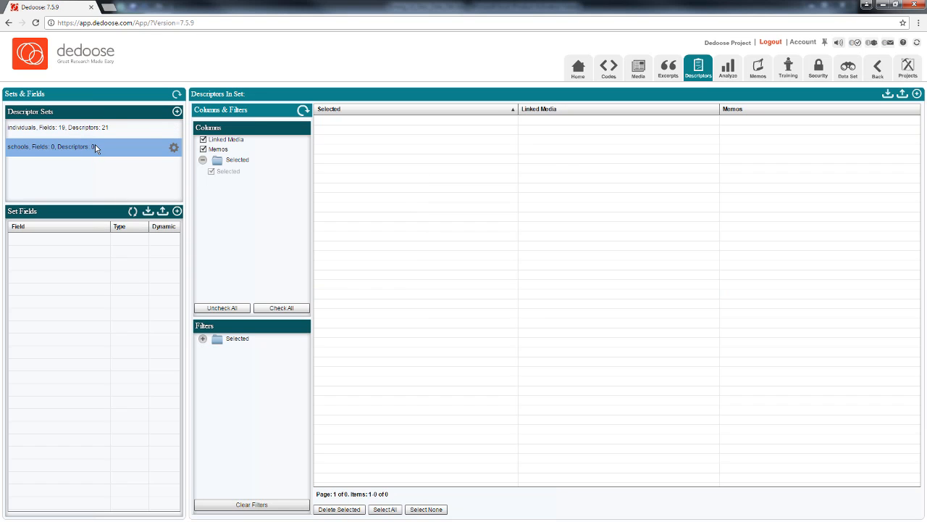
Step: Start a new field in the schools set titled 'Teacher Child Ratio' as an option list
left_click(176, 212)
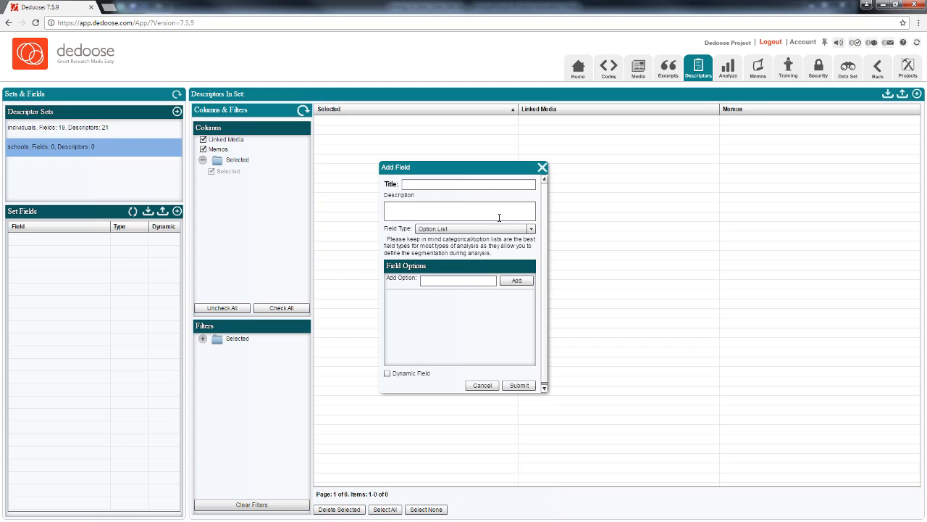
type("1")
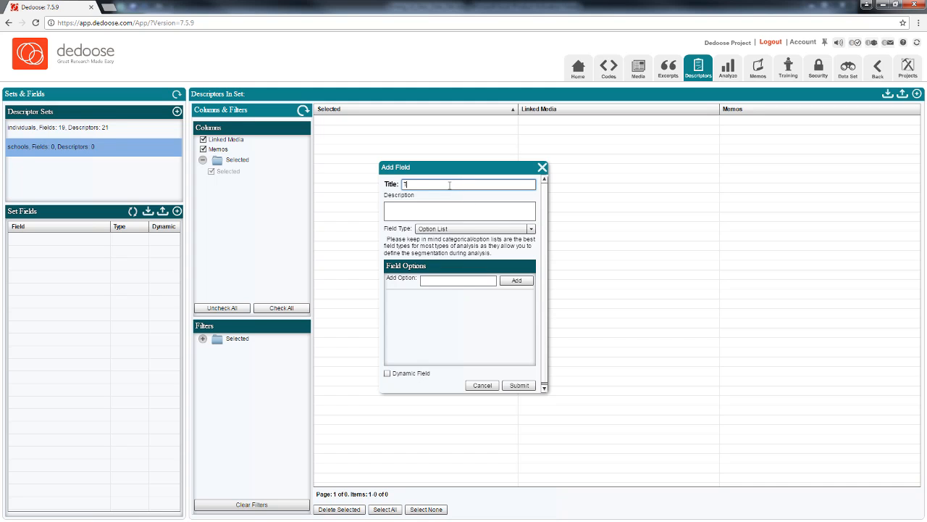
type("Teacher Child R")
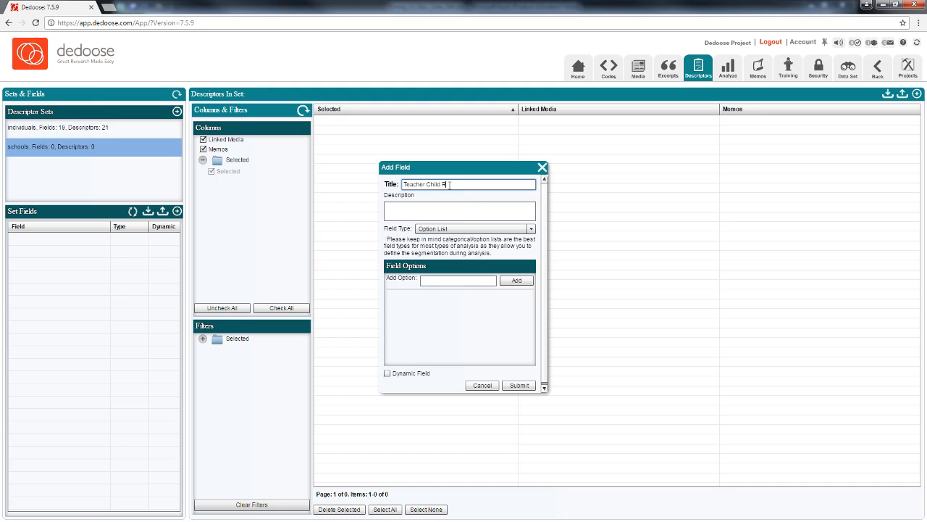
type("atio")
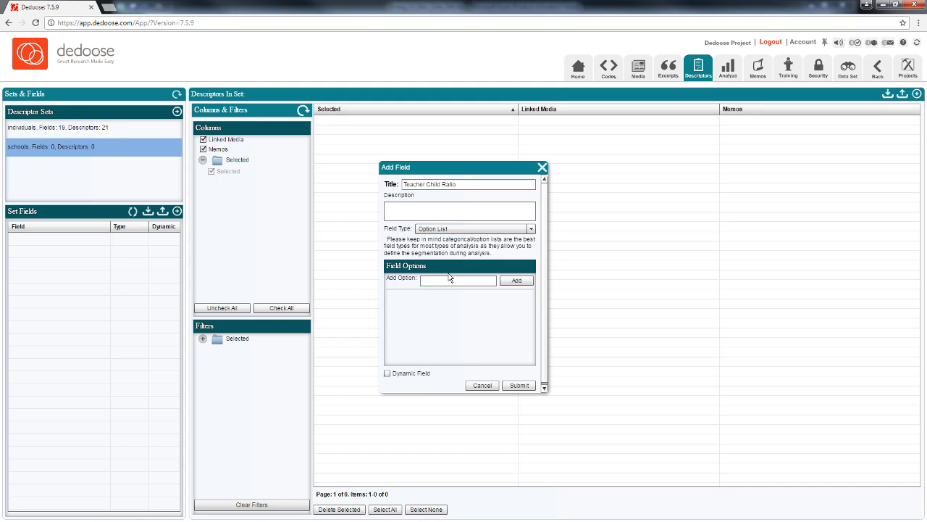
Step: Add the choices low and High to the field and save it
left_click(458, 282)
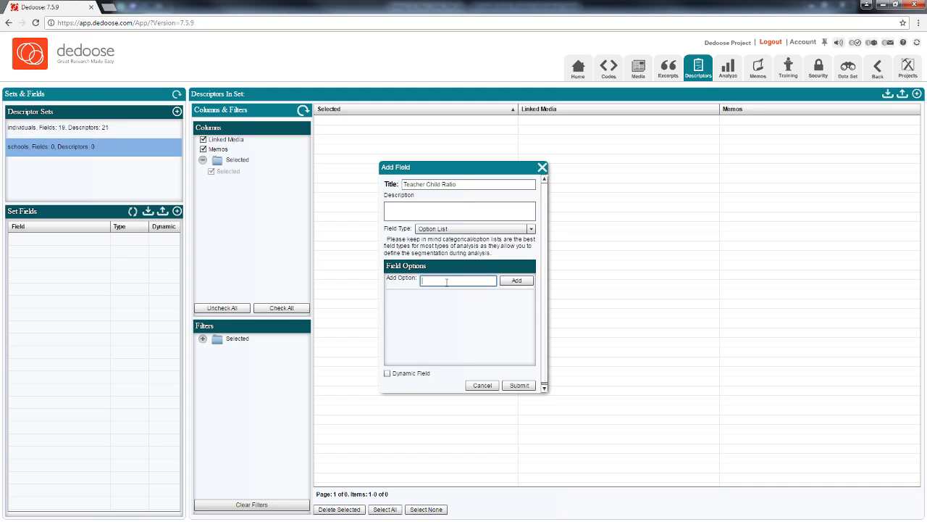
left_click(516, 281)
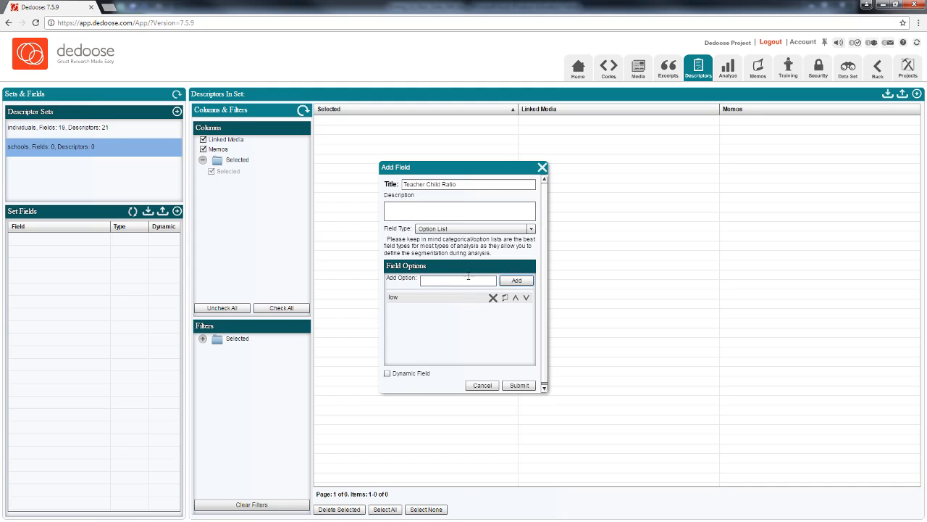
left_click(458, 281)
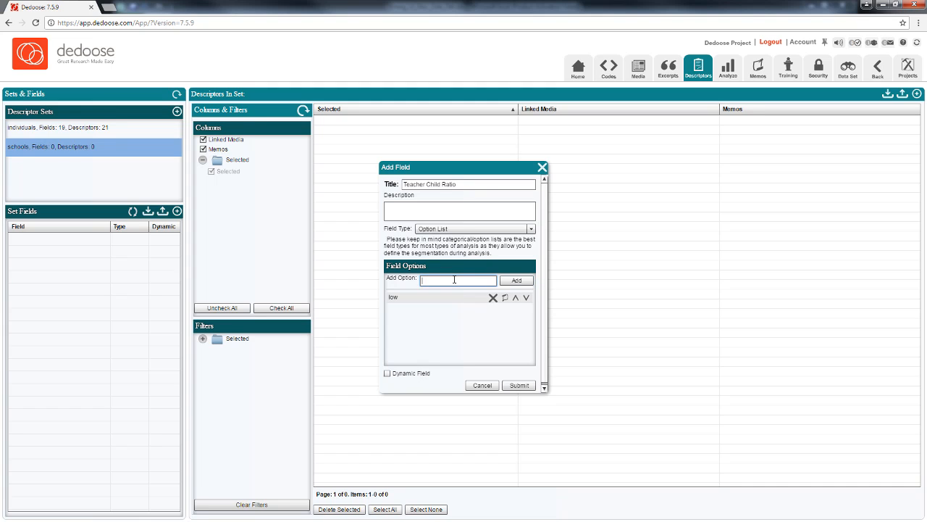
left_click(516, 282)
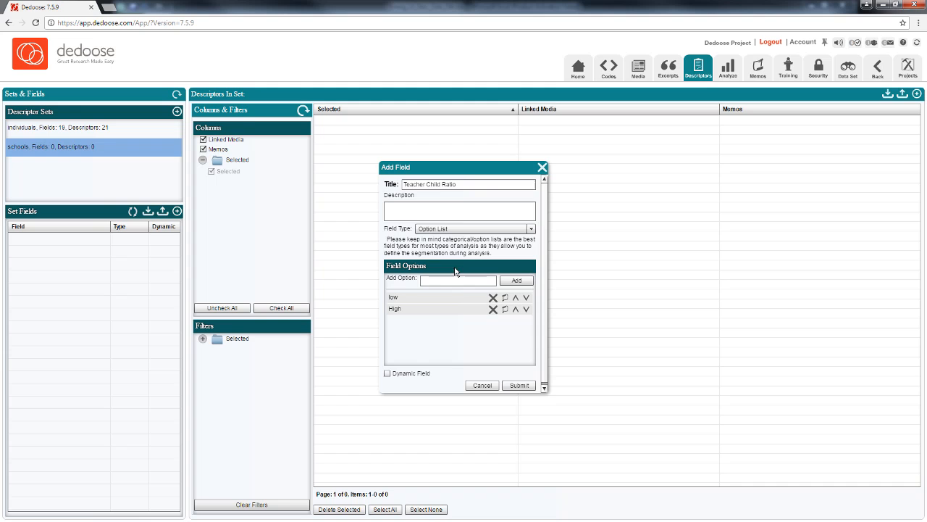
left_click(518, 385)
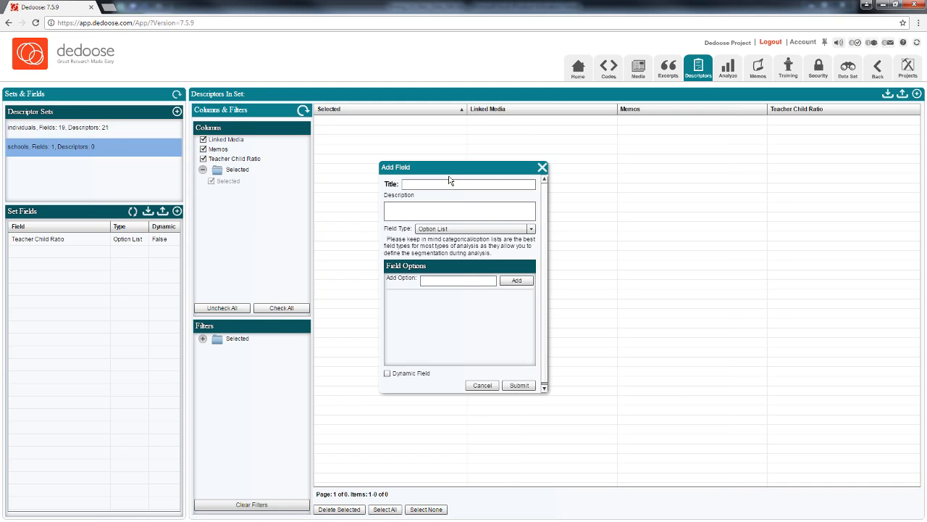
Step: Add a numeric field named 'zip' to the schools set
type("zip")
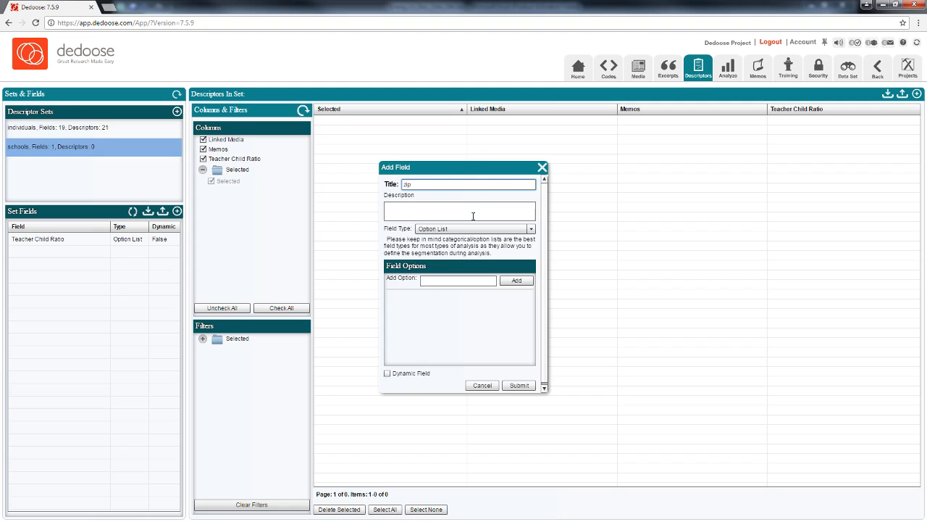
left_click(475, 229)
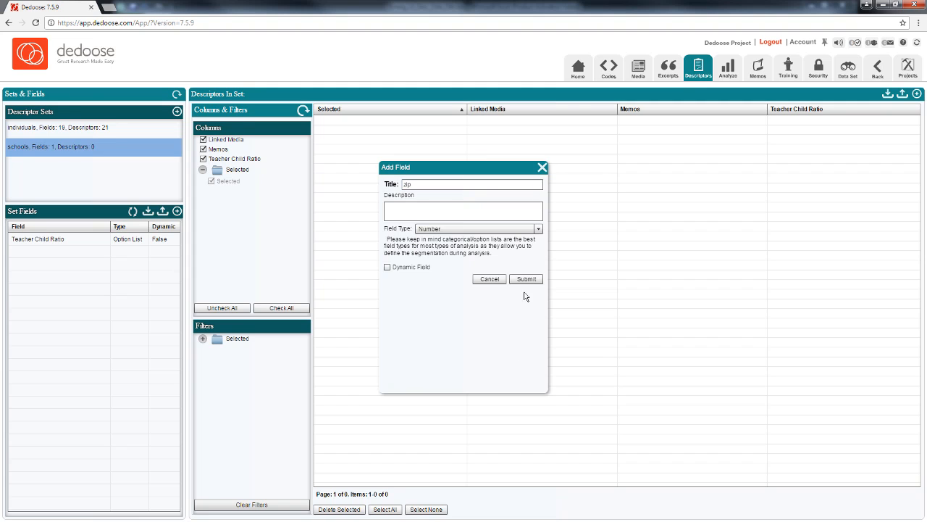
left_click(525, 279)
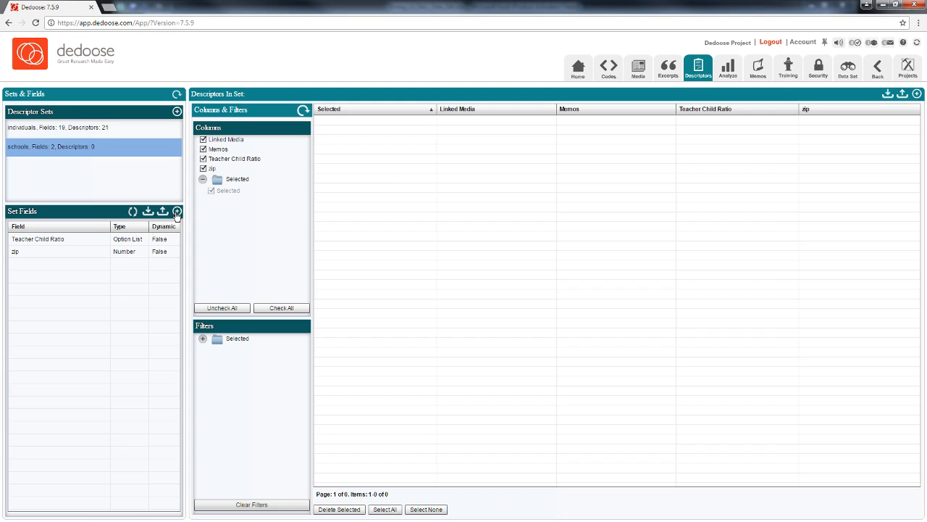
Step: Add a numeric field '# students', then return to the Individuals descriptor set
left_click(177, 212)
type("# students")
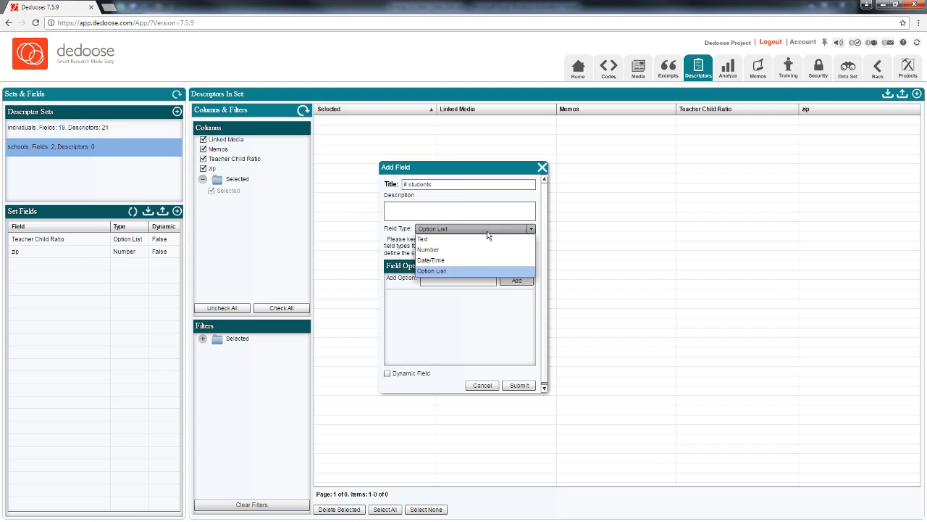
left_click(428, 249)
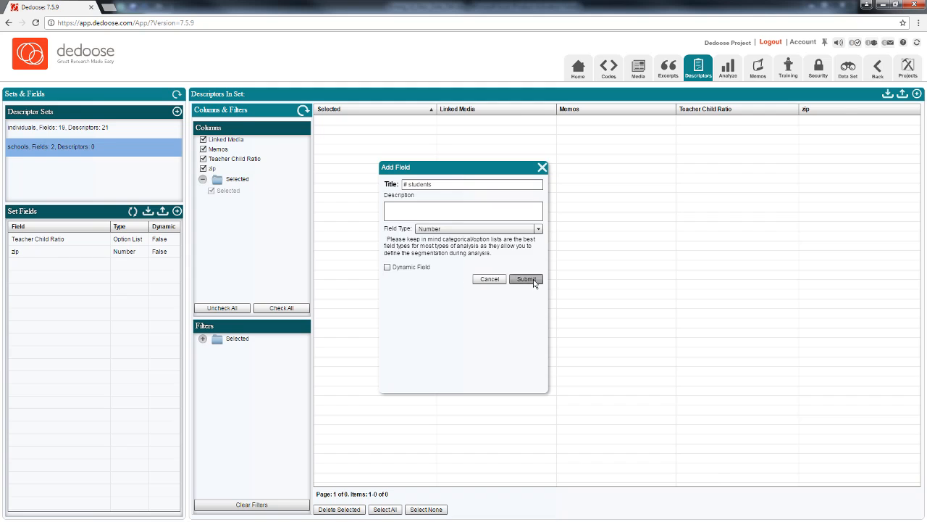
left_click(524, 278)
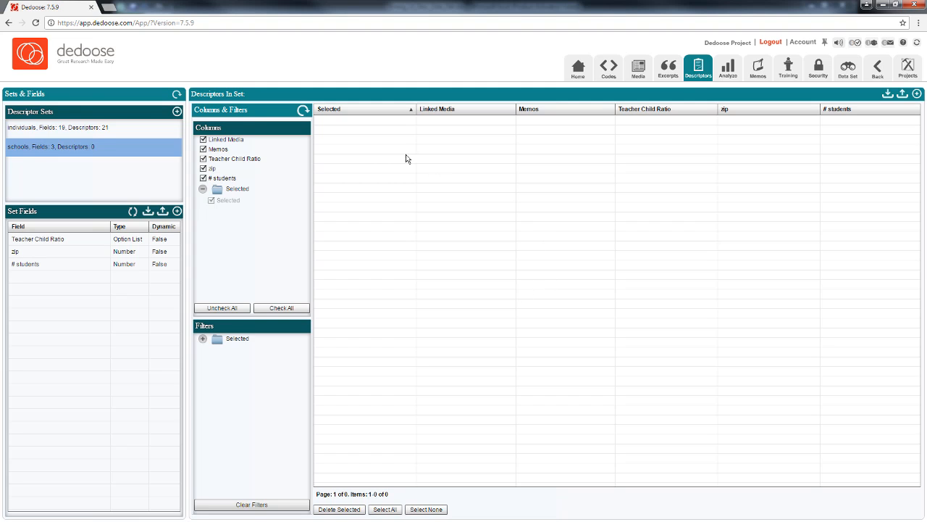
left_click(58, 127)
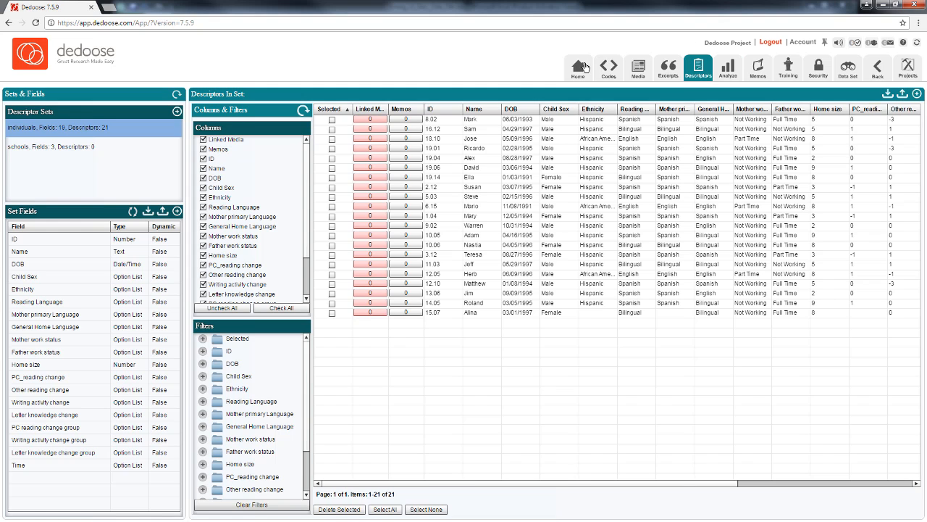
Step: Go to the project home dashboard showing codes, media, excerpts and descriptor charts
left_click(578, 68)
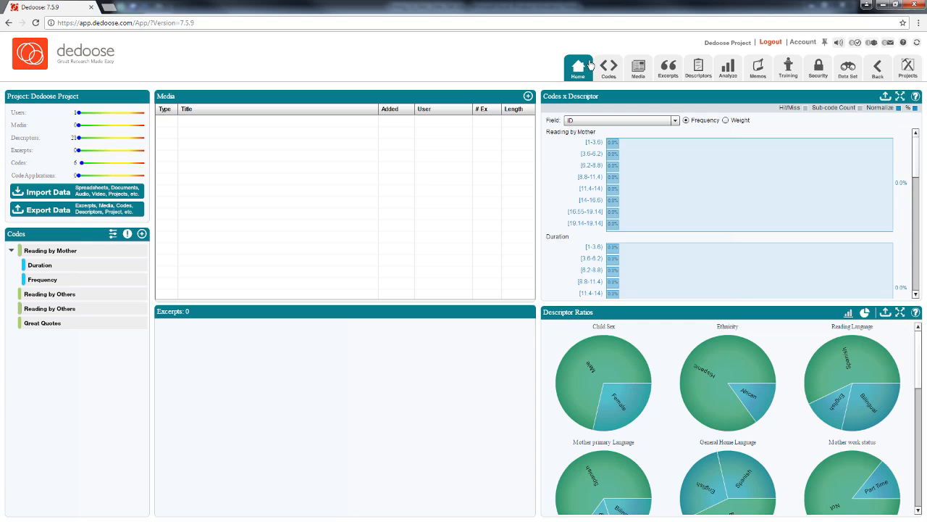